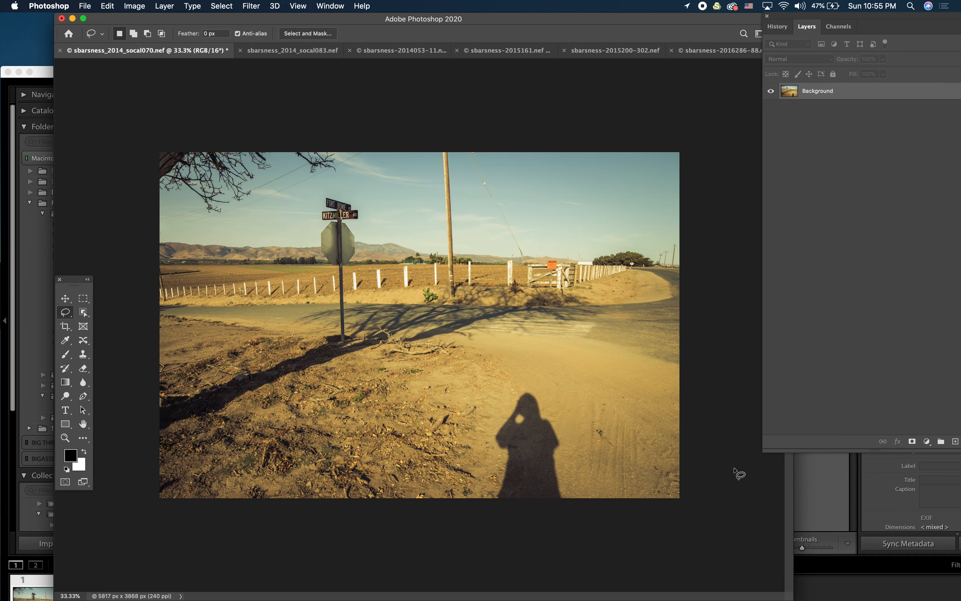
{"action": "mouse_move", "coordinate": [72, 121]}
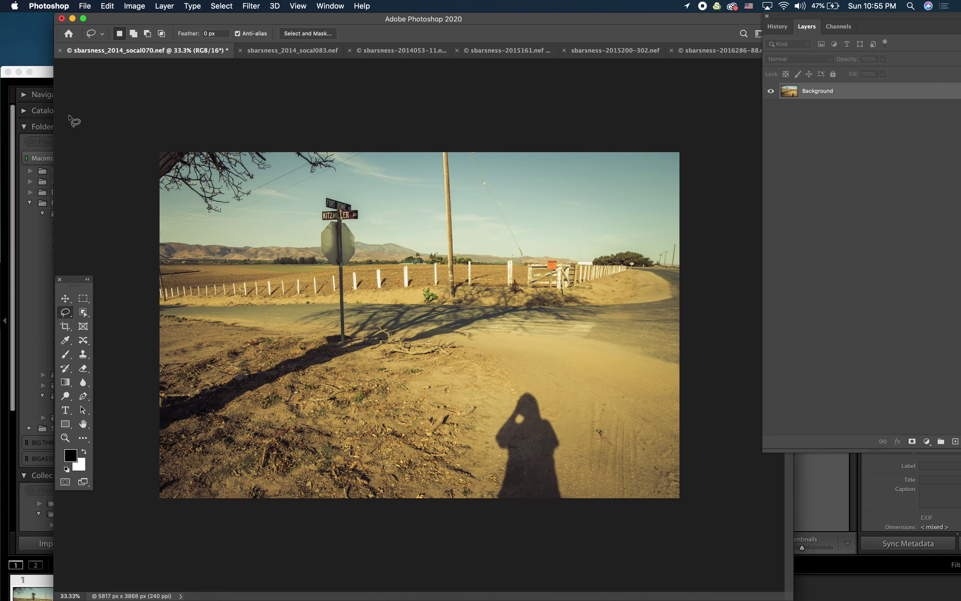
Bring up the Edit menu for the lassoed foreground shadow to reach Content-Aware Fill.
{"action": "left_click", "coordinate": [107, 5]}
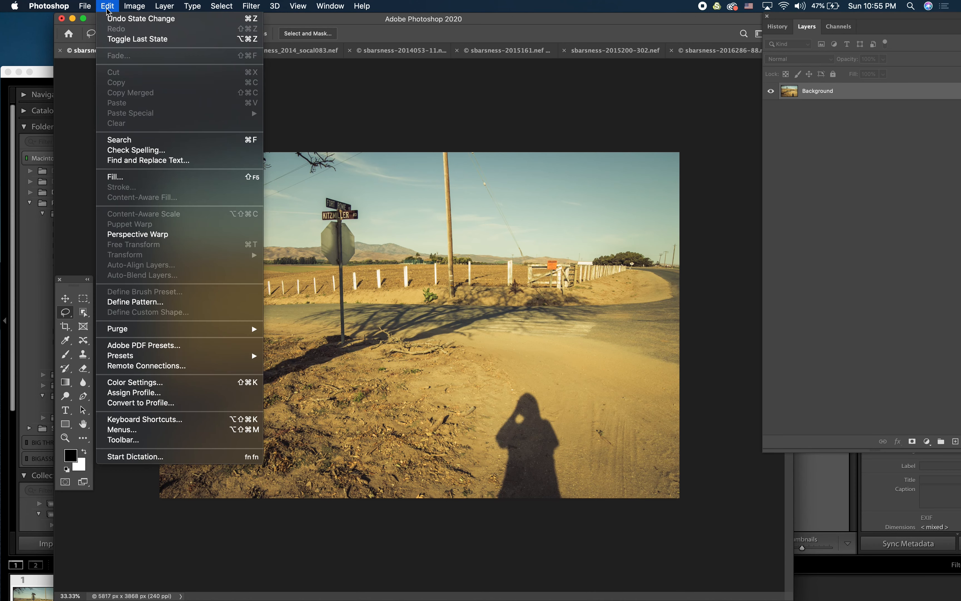
{"action": "mouse_move", "coordinate": [129, 196]}
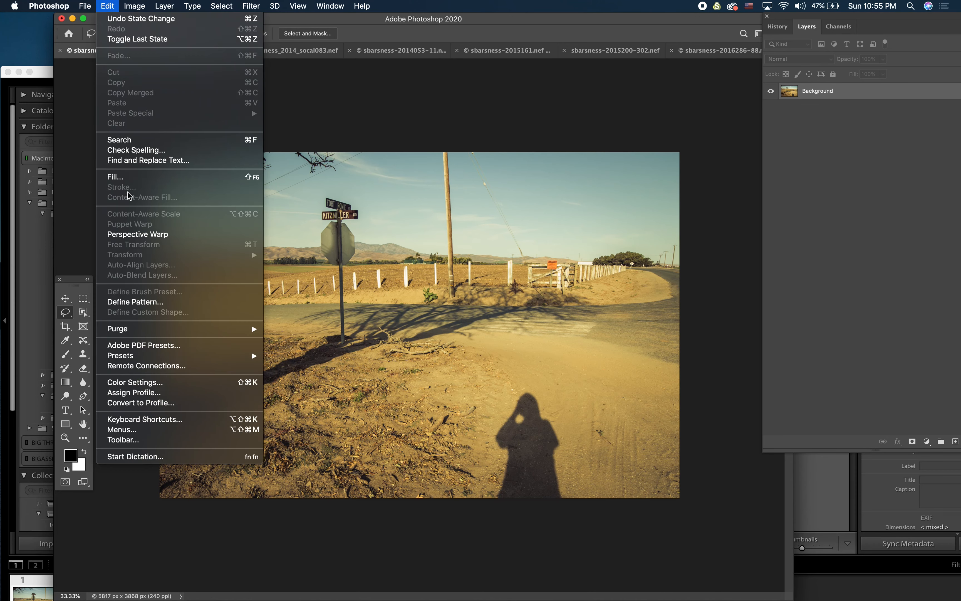
{"action": "mouse_move", "coordinate": [165, 205]}
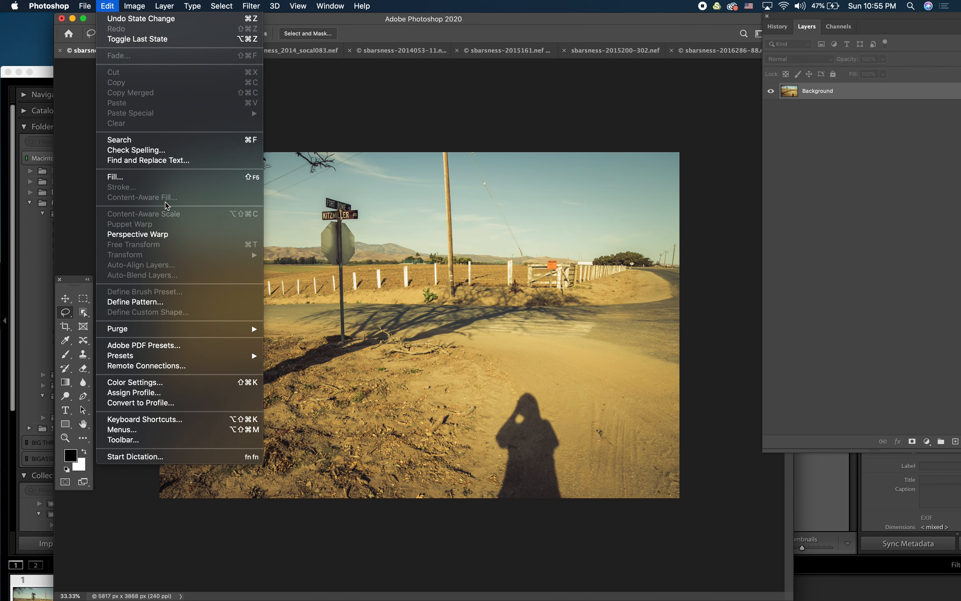
{"action": "mouse_move", "coordinate": [166, 205]}
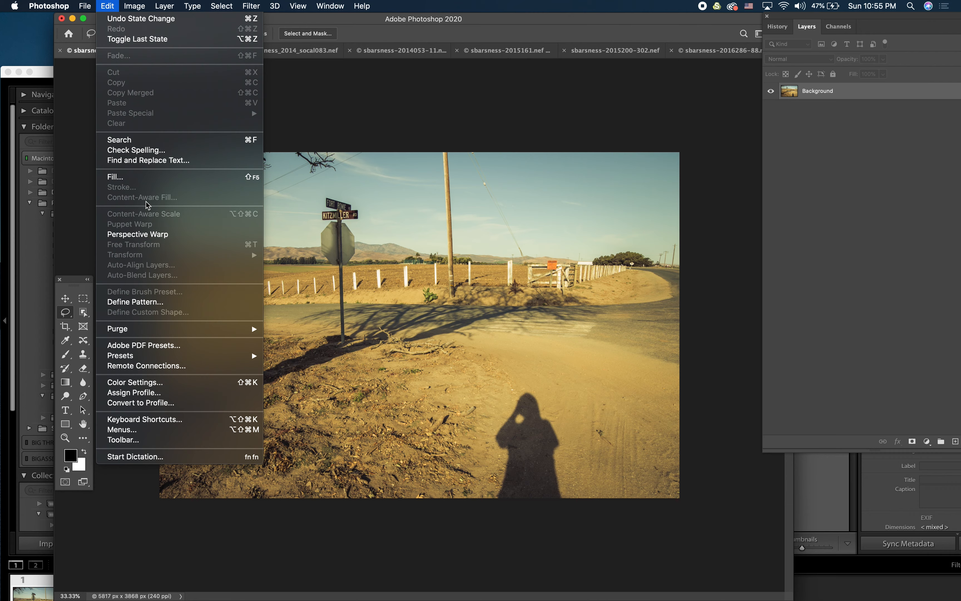
{"action": "mouse_move", "coordinate": [148, 205]}
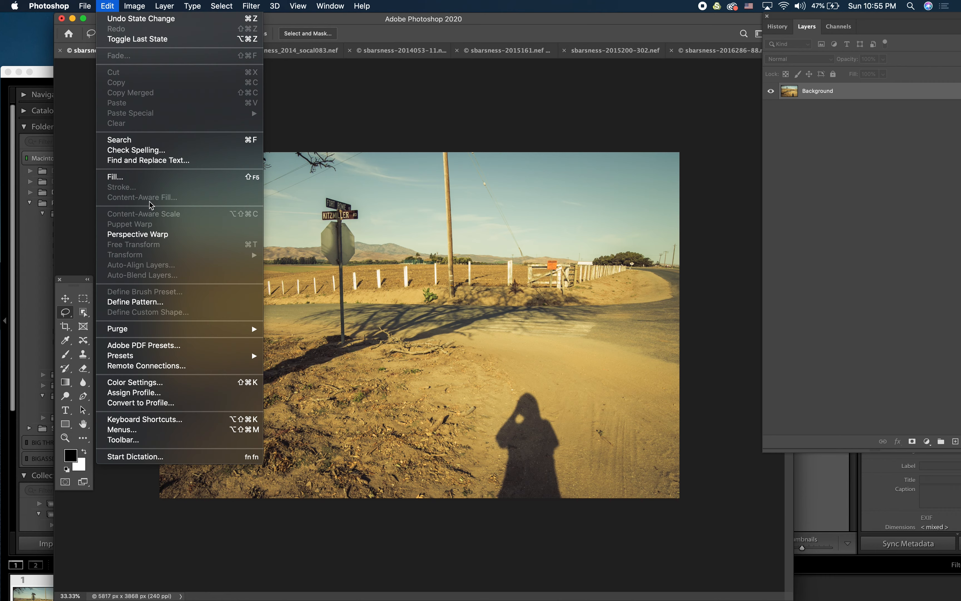
{"action": "mouse_move", "coordinate": [399, 117]}
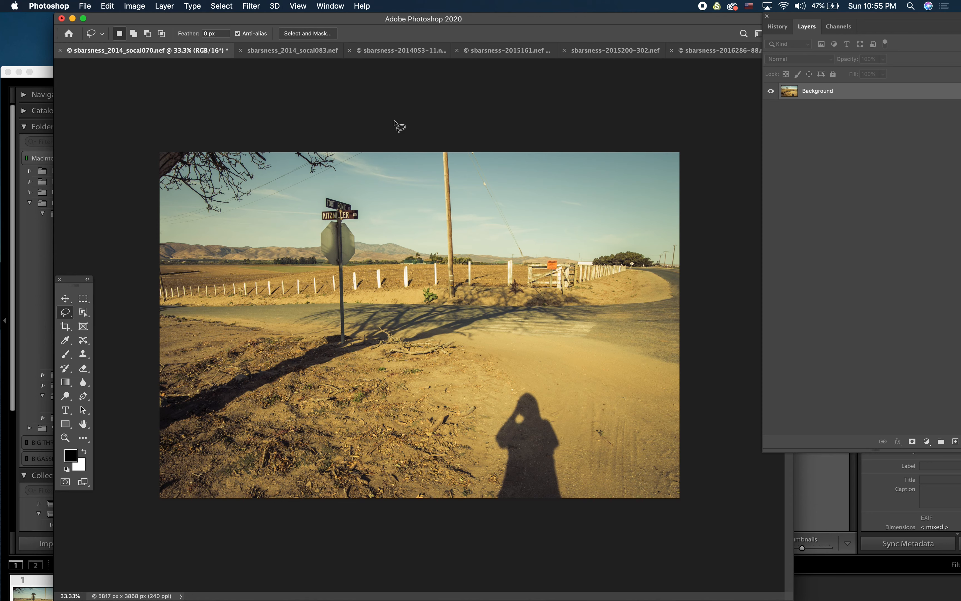
{"action": "mouse_move", "coordinate": [544, 353]}
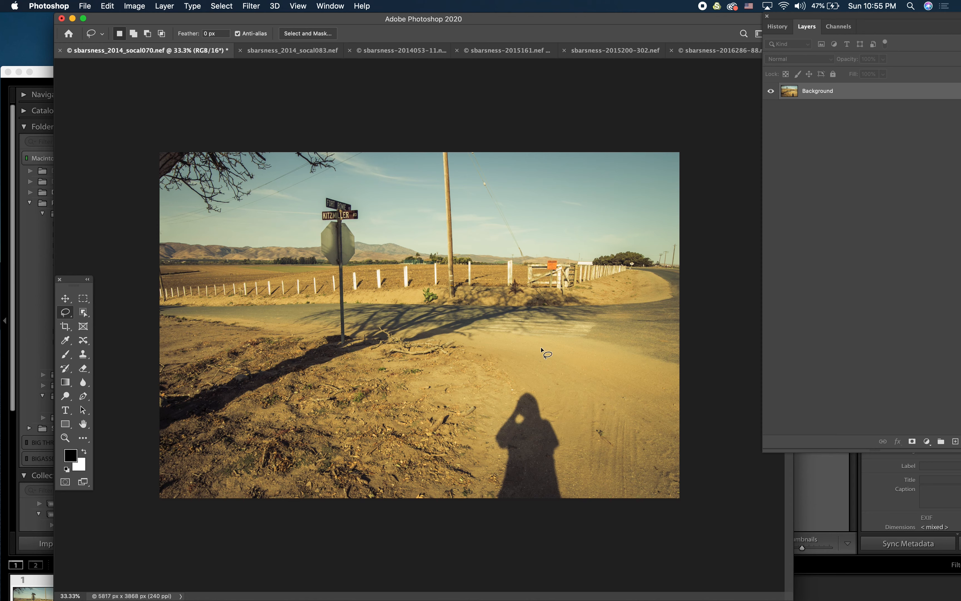
{"action": "mouse_move", "coordinate": [524, 392]}
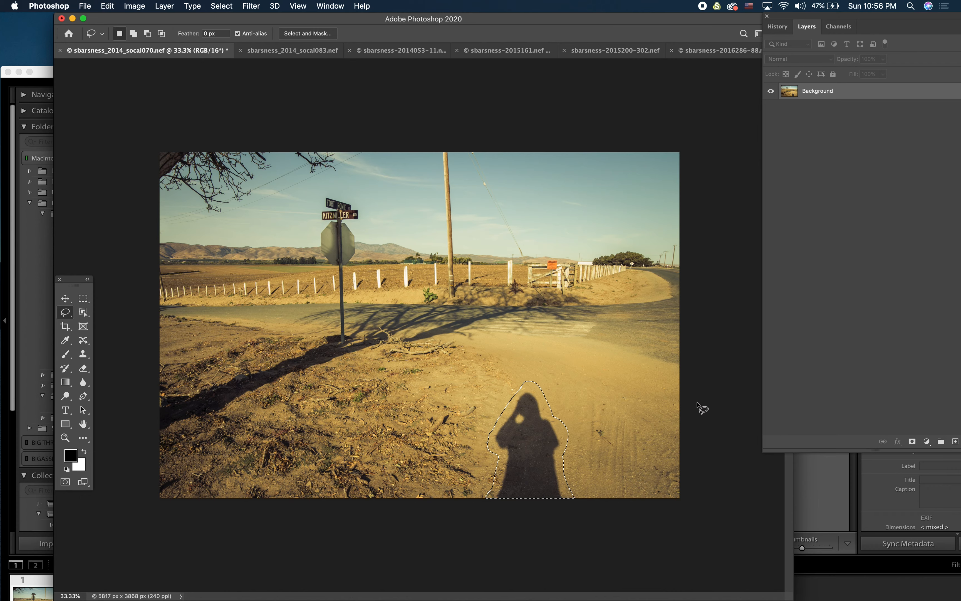
{"action": "left_click", "coordinate": [107, 6]}
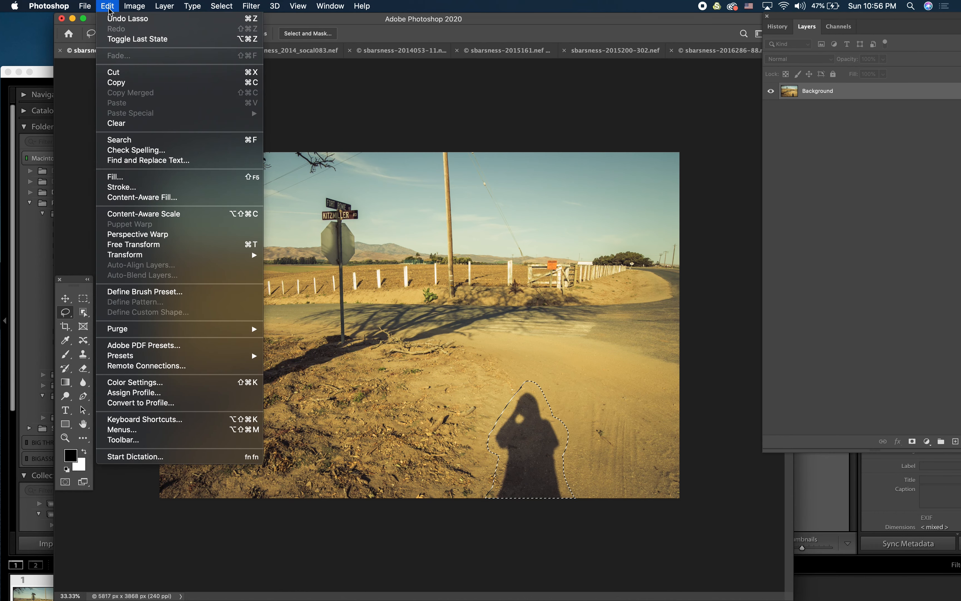
{"action": "mouse_move", "coordinate": [142, 197]}
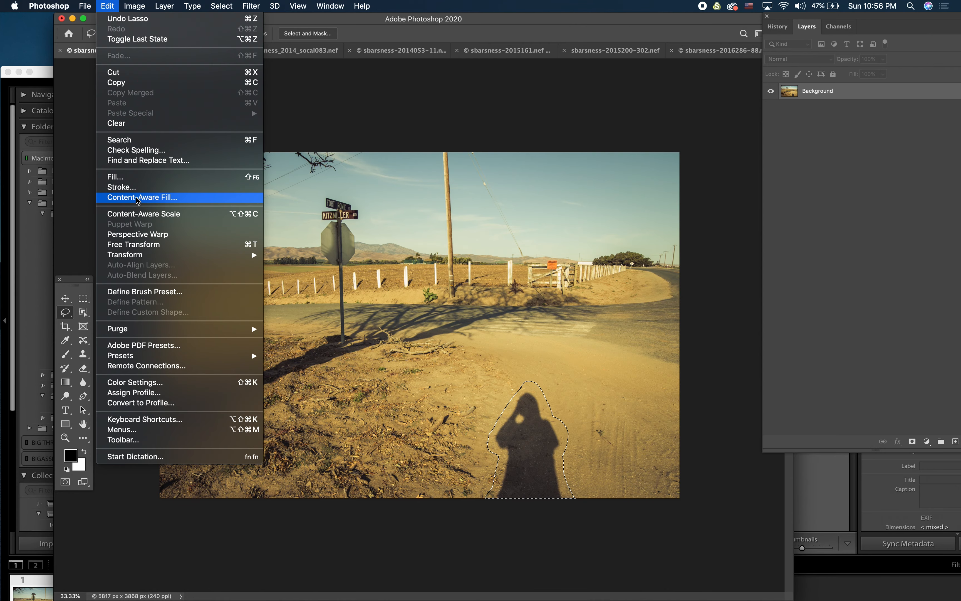
Run Content-Aware Fill on the shadow and toggle the green sampling-area overlay off and on.
{"action": "left_click", "coordinate": [142, 197]}
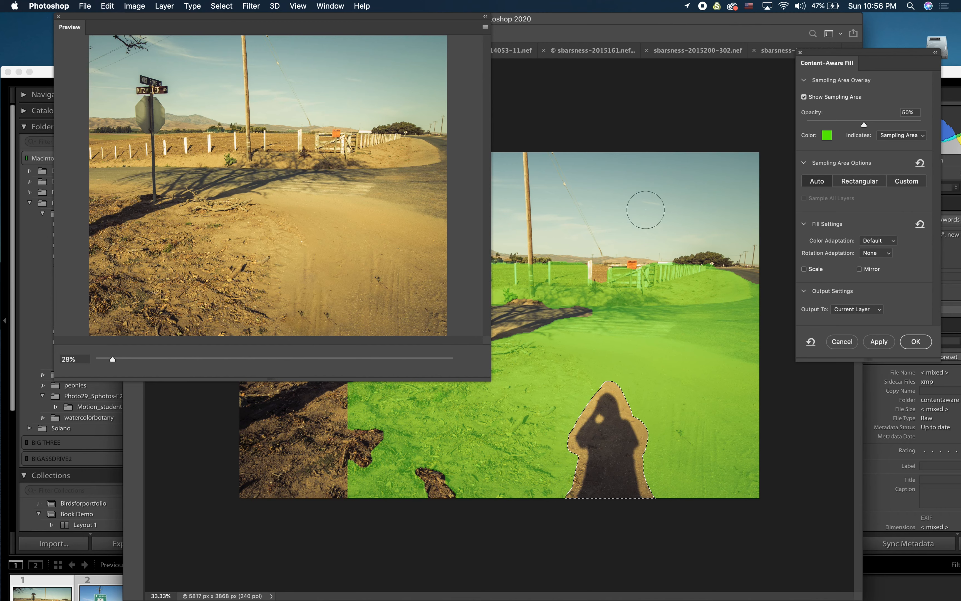
{"action": "mouse_move", "coordinate": [285, 285]}
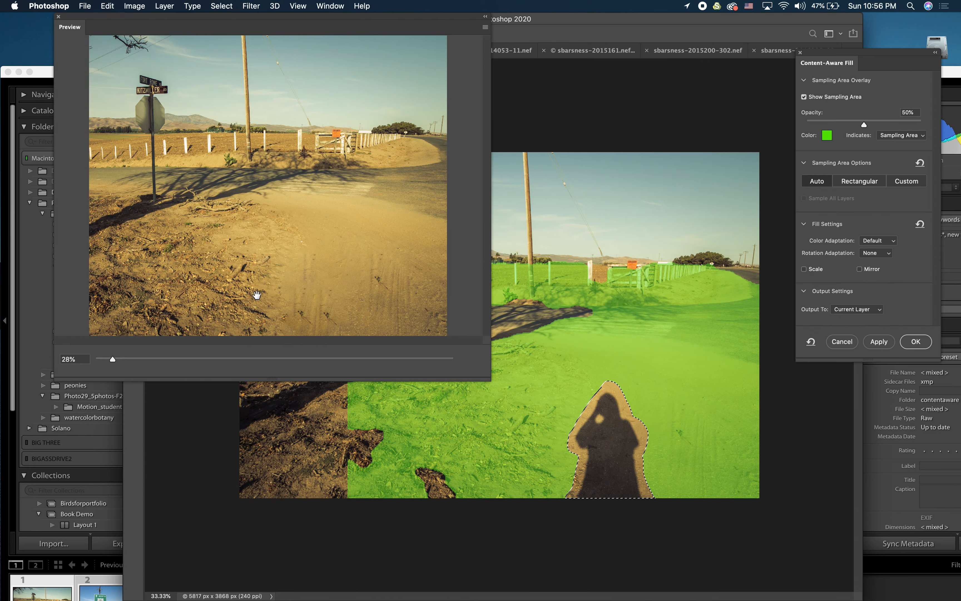
{"action": "mouse_move", "coordinate": [325, 348]}
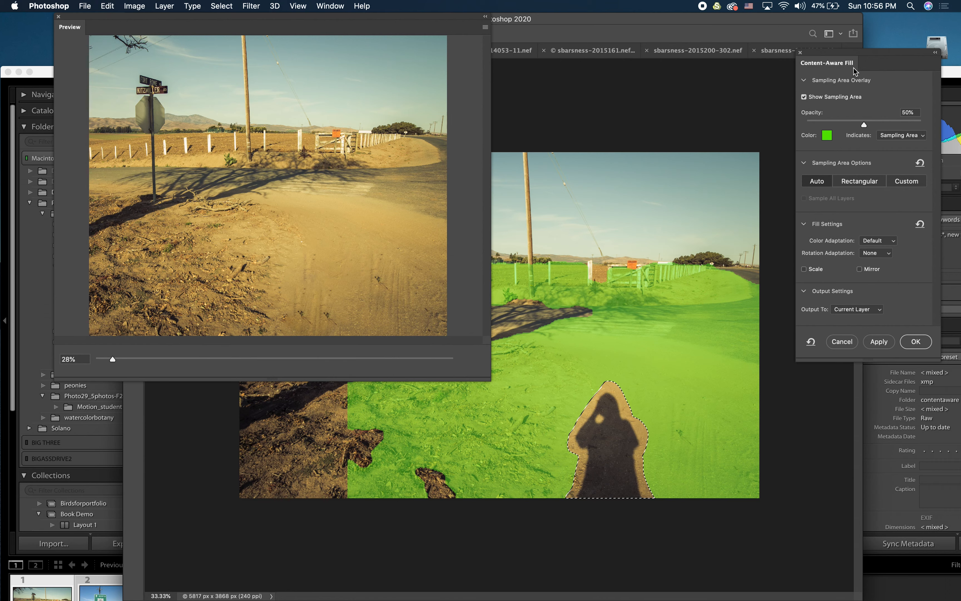
{"action": "mouse_move", "coordinate": [849, 145]}
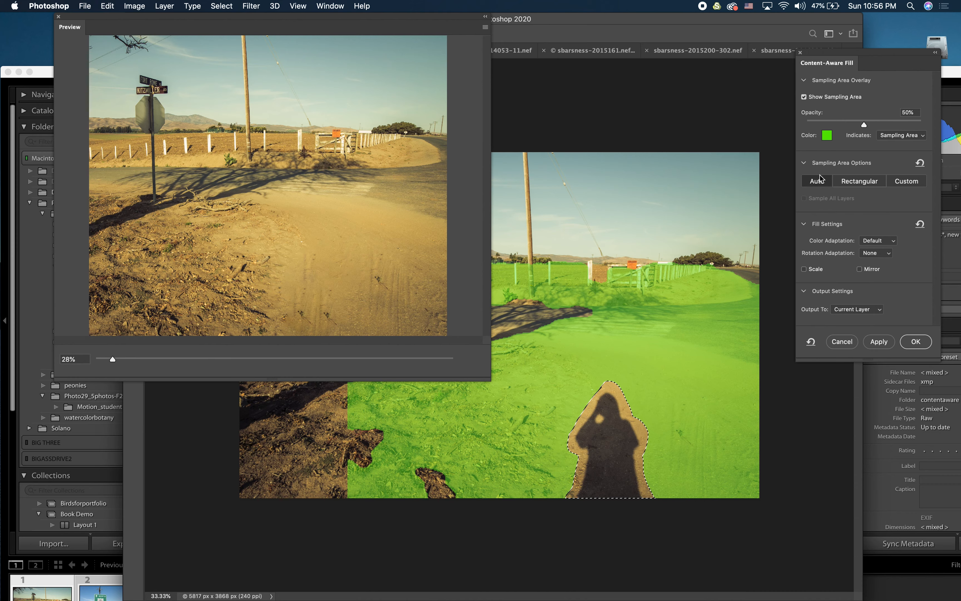
{"action": "mouse_move", "coordinate": [816, 181]}
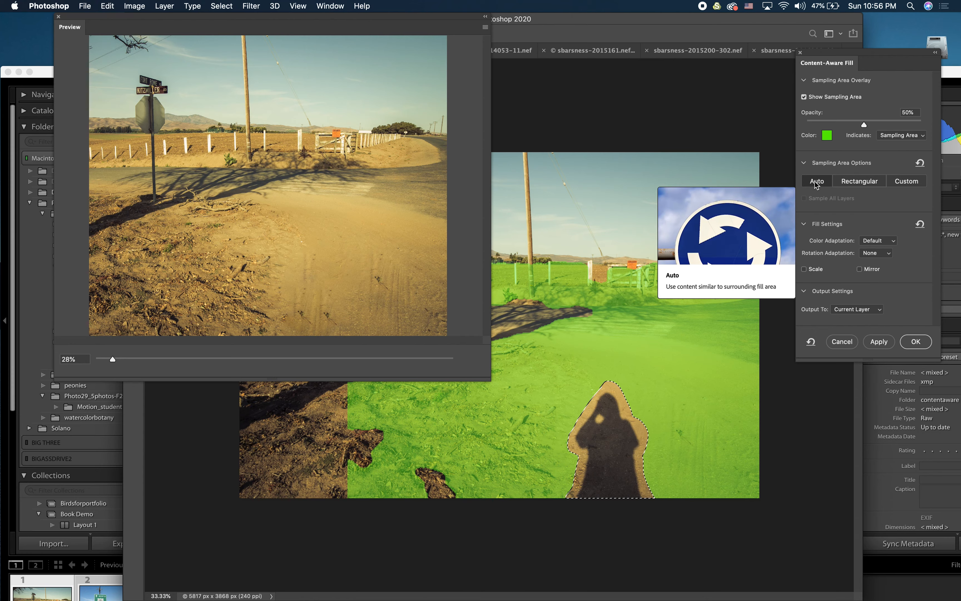
{"action": "mouse_move", "coordinate": [859, 181]}
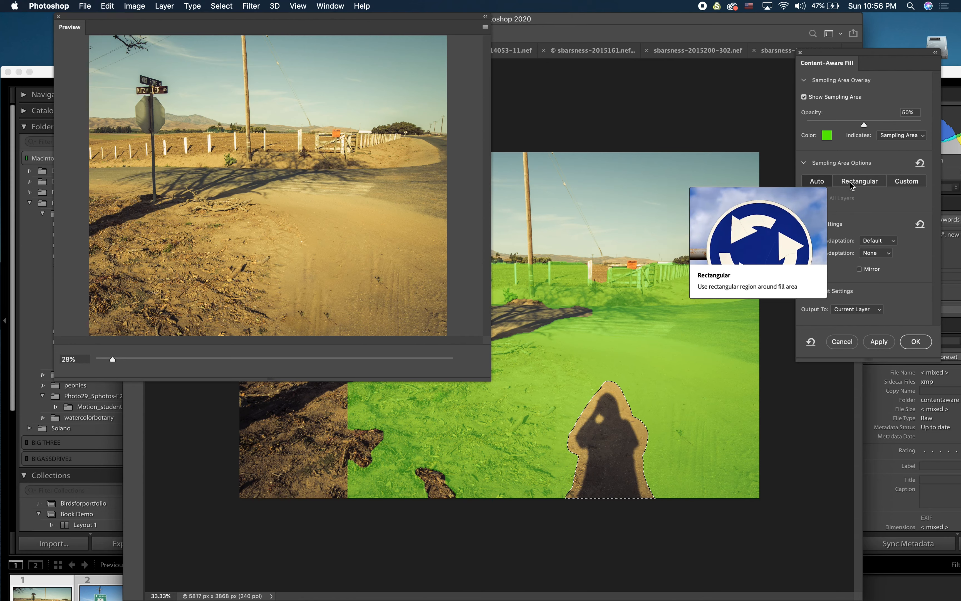
{"action": "mouse_move", "coordinate": [907, 181]}
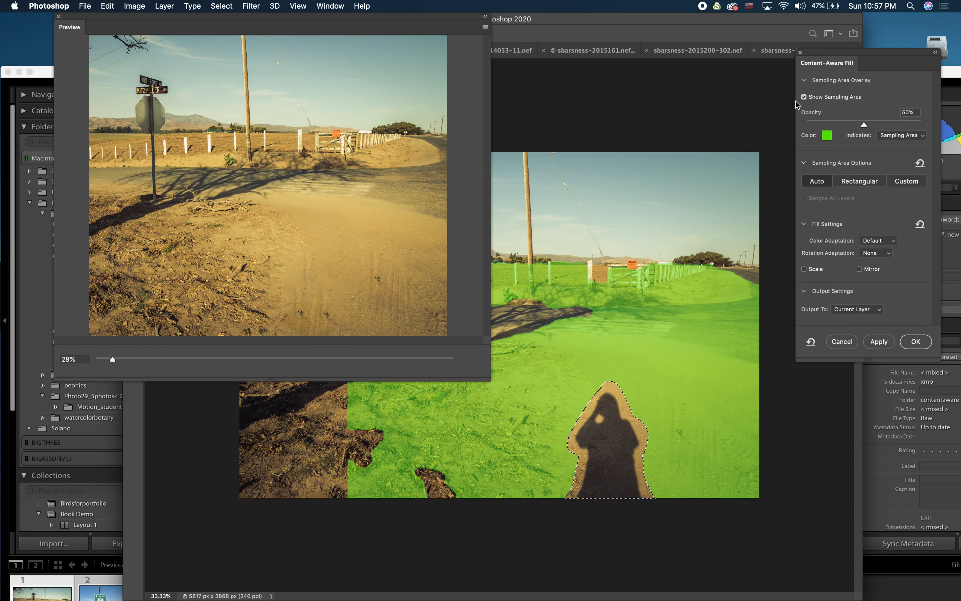
{"action": "left_click", "coordinate": [804, 96]}
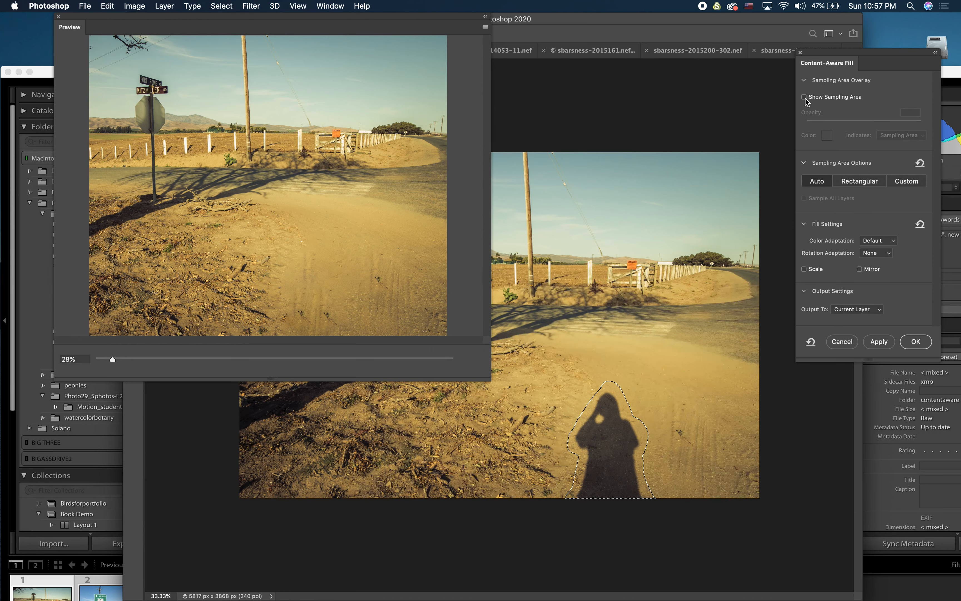
{"action": "left_click", "coordinate": [804, 96]}
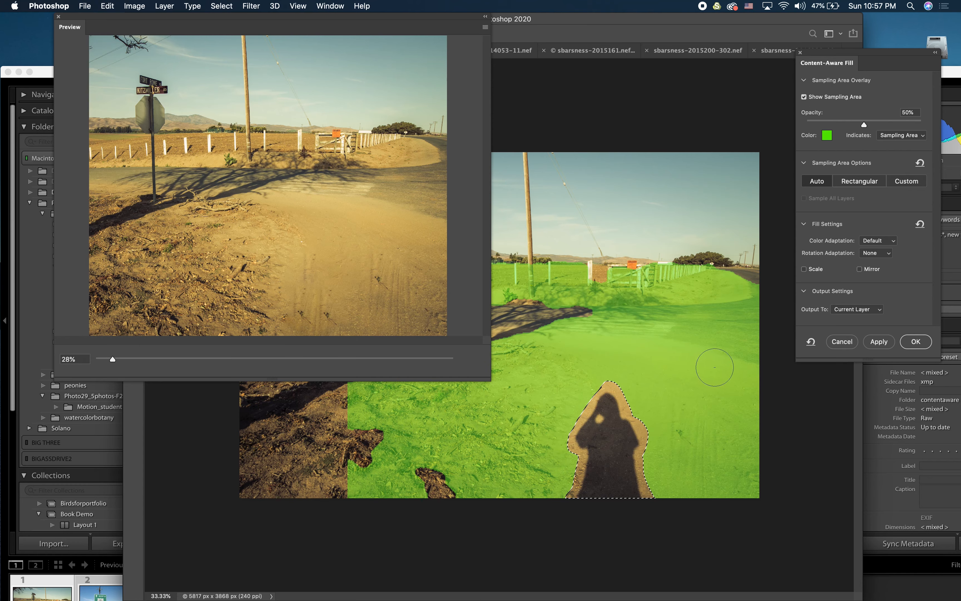
{"action": "mouse_move", "coordinate": [589, 342]}
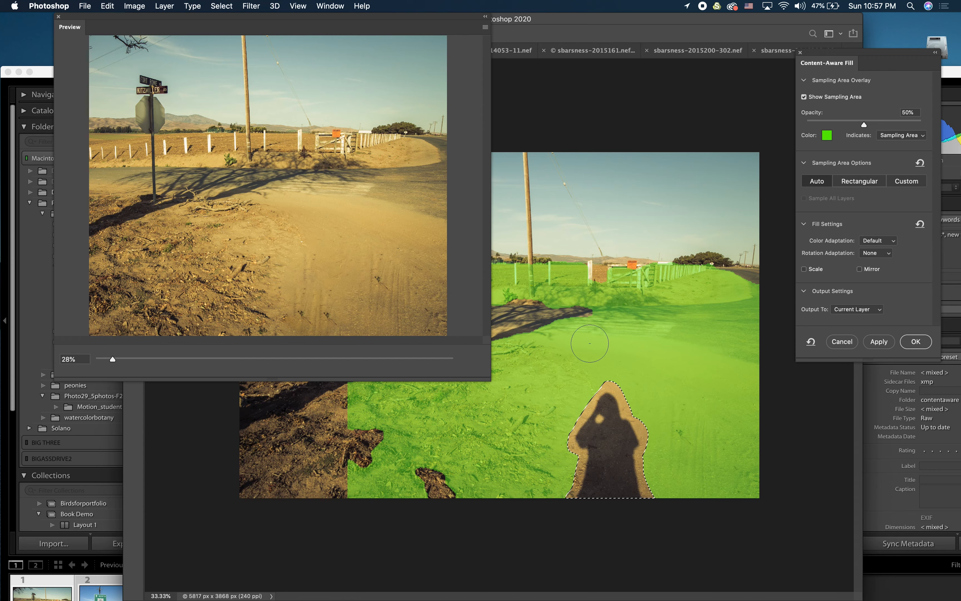
{"action": "mouse_move", "coordinate": [703, 491]}
{"action": "type", "text": "54"}
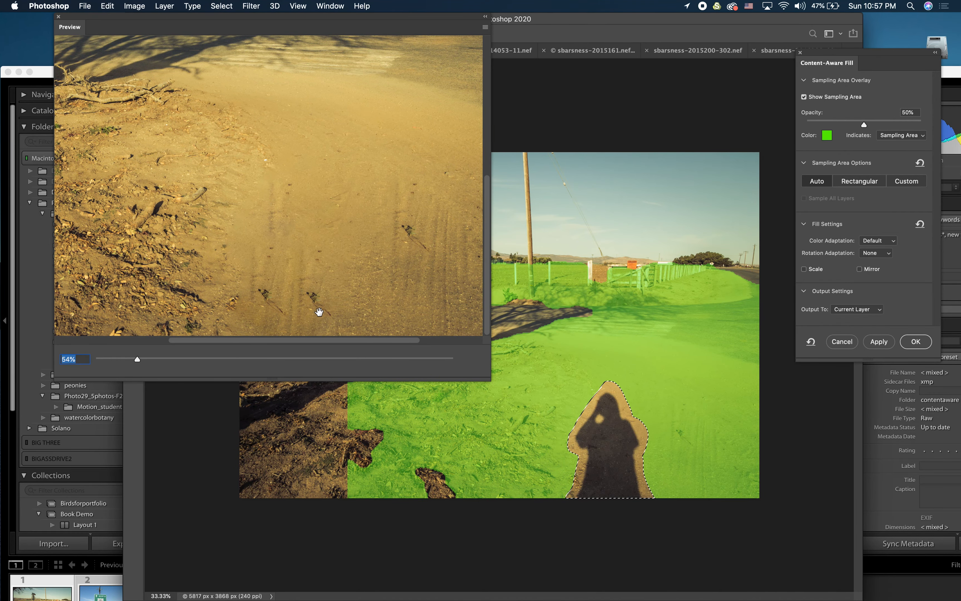
{"action": "mouse_move", "coordinate": [432, 215]}
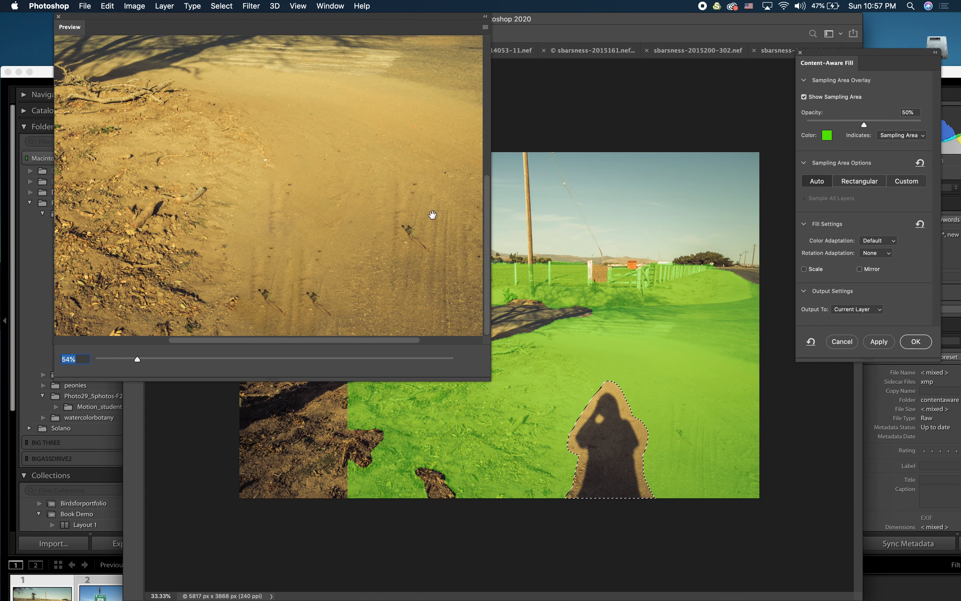
{"action": "mouse_move", "coordinate": [422, 241]}
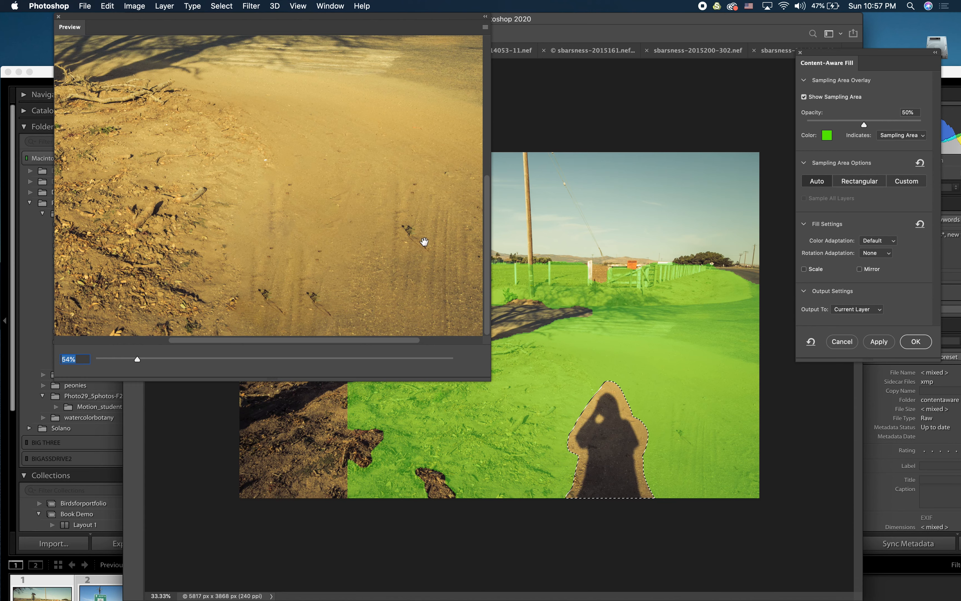
{"action": "mouse_move", "coordinate": [330, 319]}
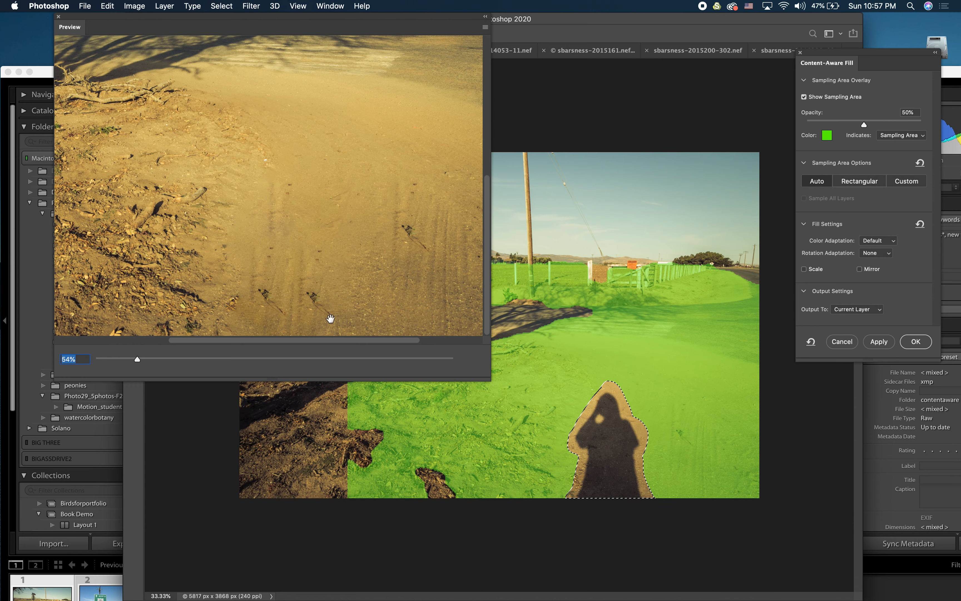
{"action": "mouse_move", "coordinate": [263, 301]}
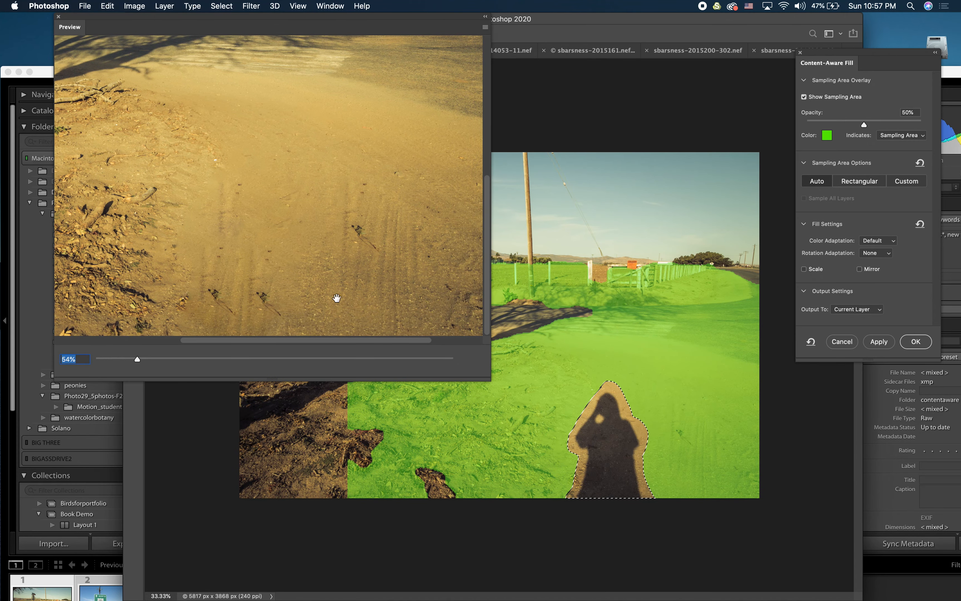
{"action": "mouse_move", "coordinate": [675, 476]}
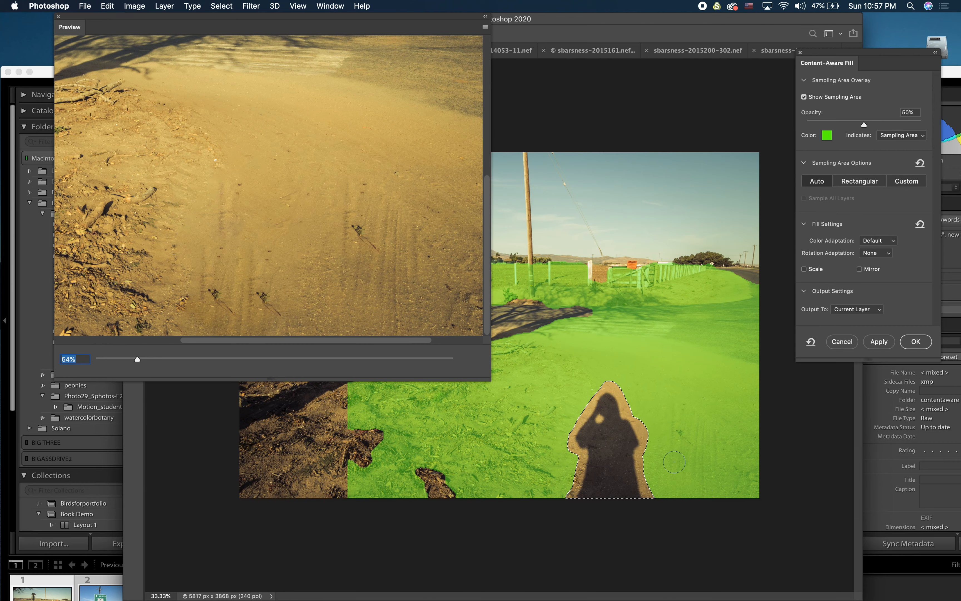
{"action": "mouse_move", "coordinate": [671, 394]}
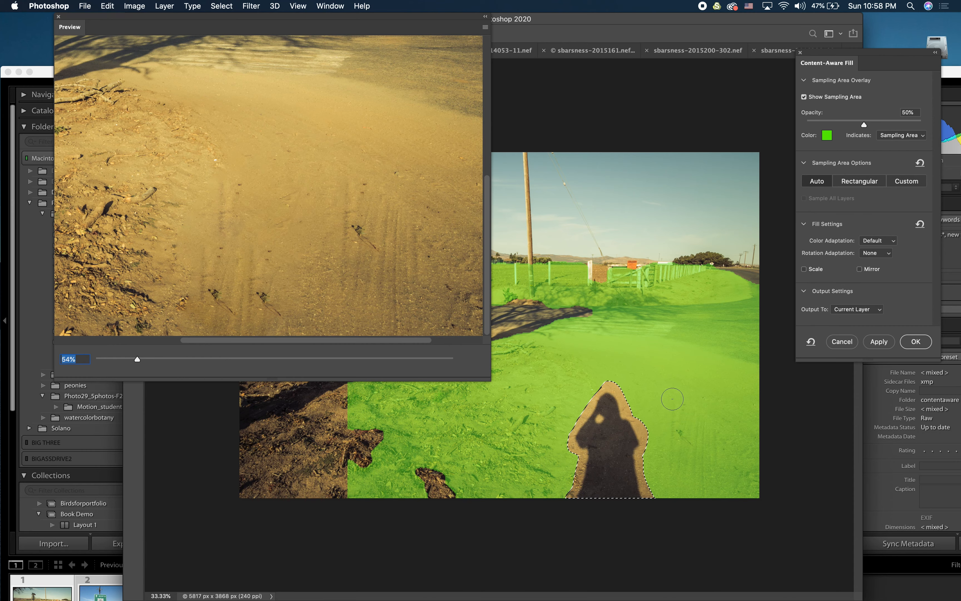
{"action": "mouse_move", "coordinate": [684, 408]}
{"action": "type", "text": "20"}
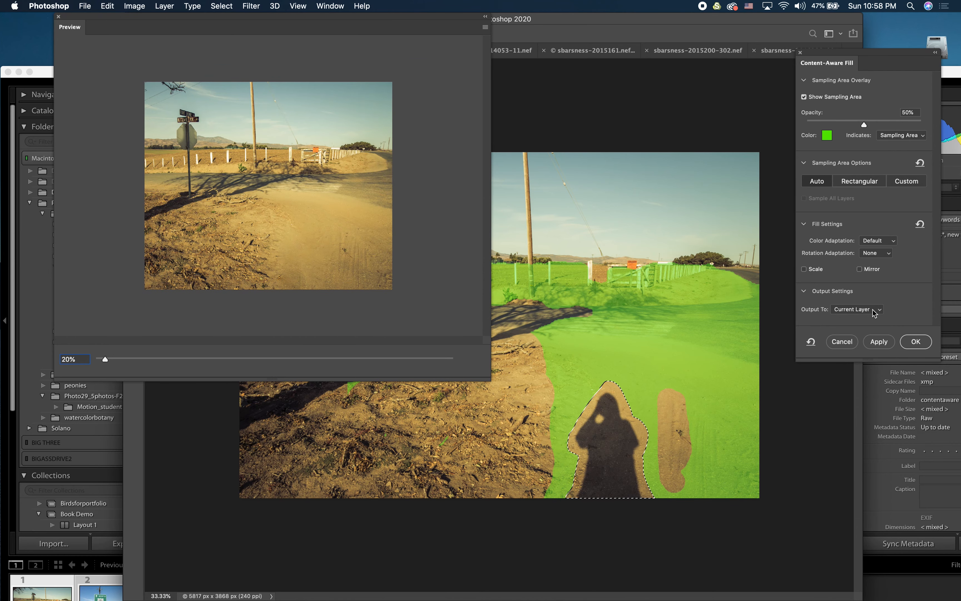
Commit the shadow fill with Output To set to New Layer above the background.
{"action": "left_click", "coordinate": [857, 309]}
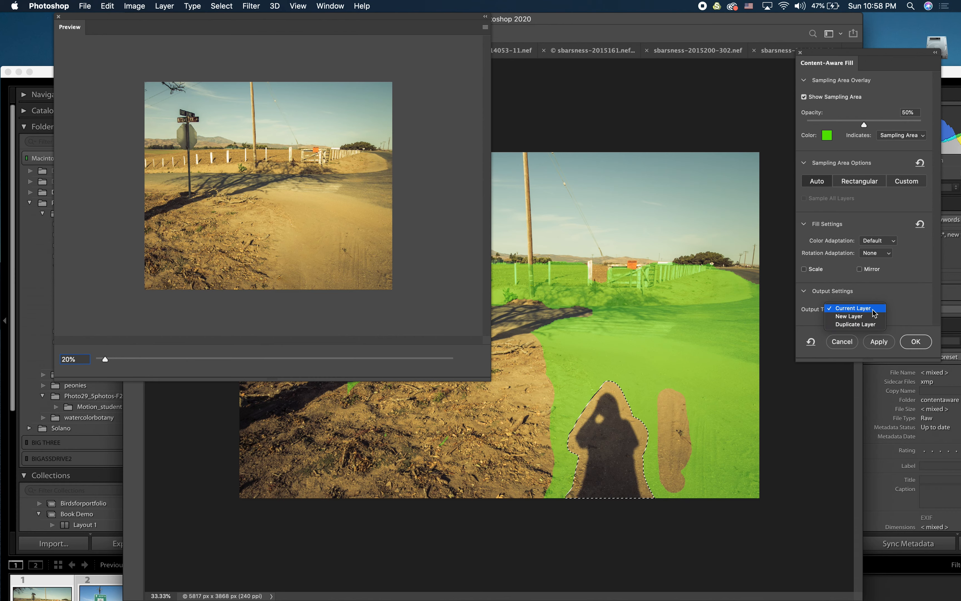
{"action": "mouse_move", "coordinate": [854, 316]}
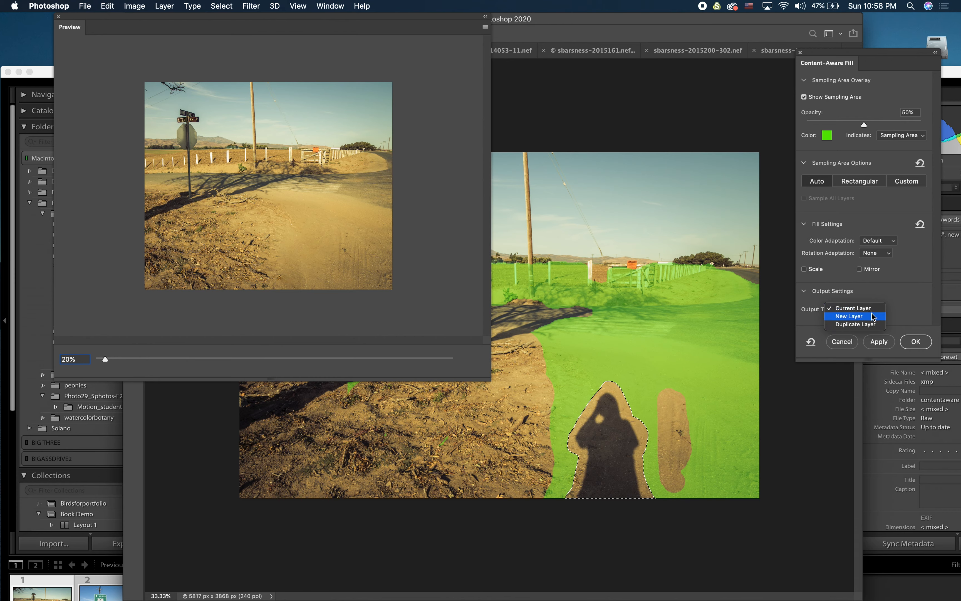
{"action": "left_click", "coordinate": [848, 316]}
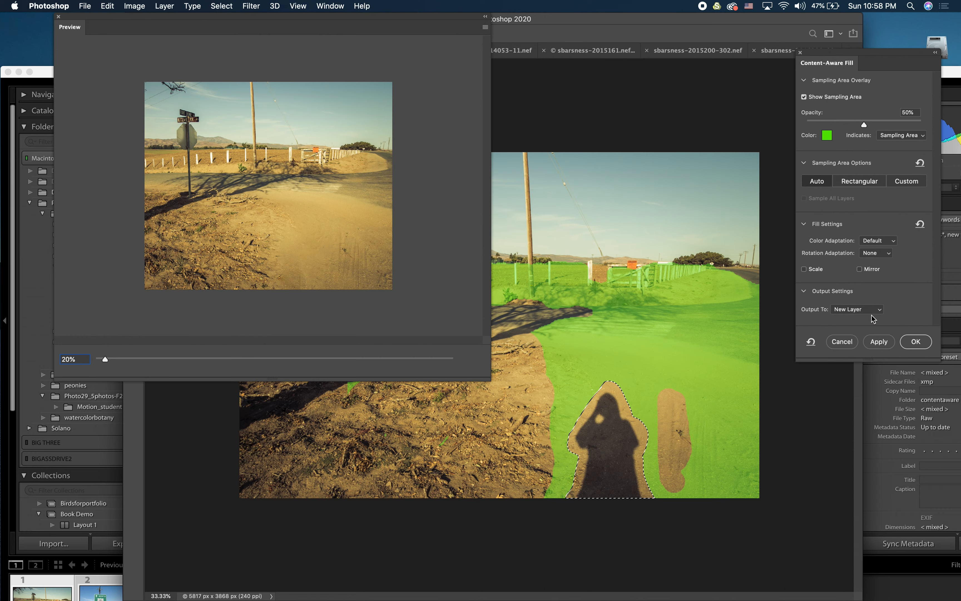
{"action": "left_click", "coordinate": [856, 309]}
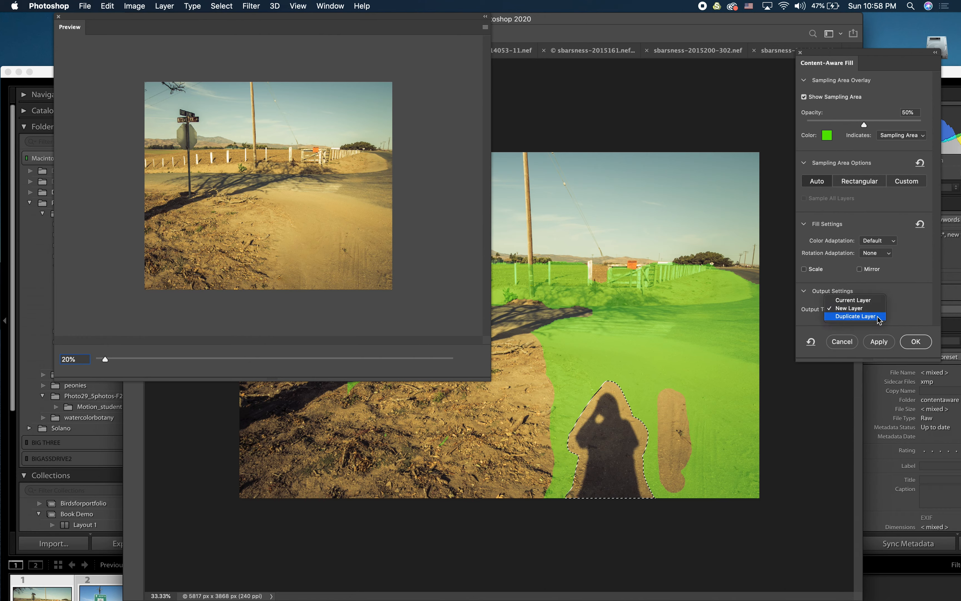
{"action": "left_click", "coordinate": [849, 308]}
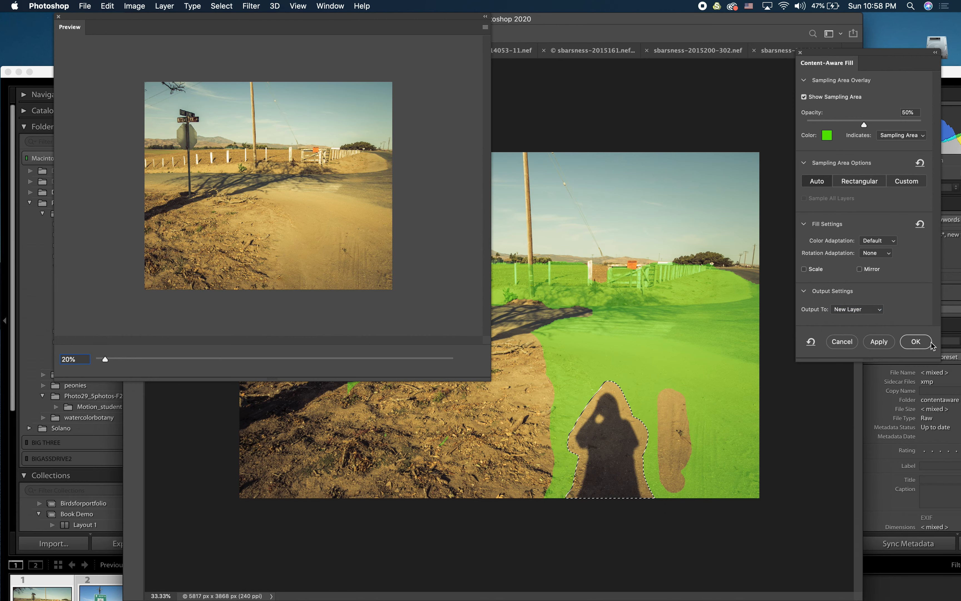
{"action": "left_click", "coordinate": [915, 341]}
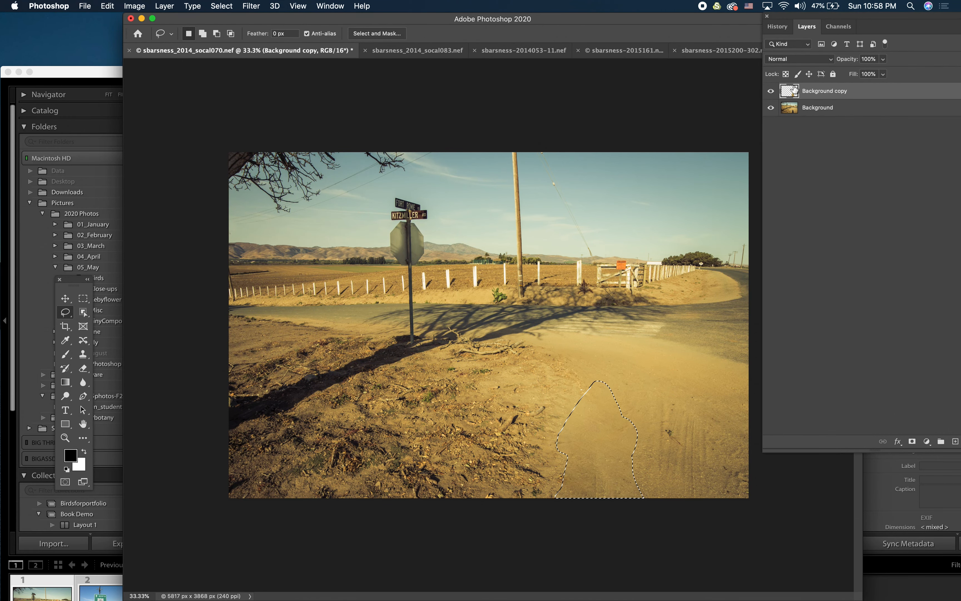
Toggle the Background copy layer to compare before/after, then drop the shadow selection.
{"action": "left_click", "coordinate": [771, 91]}
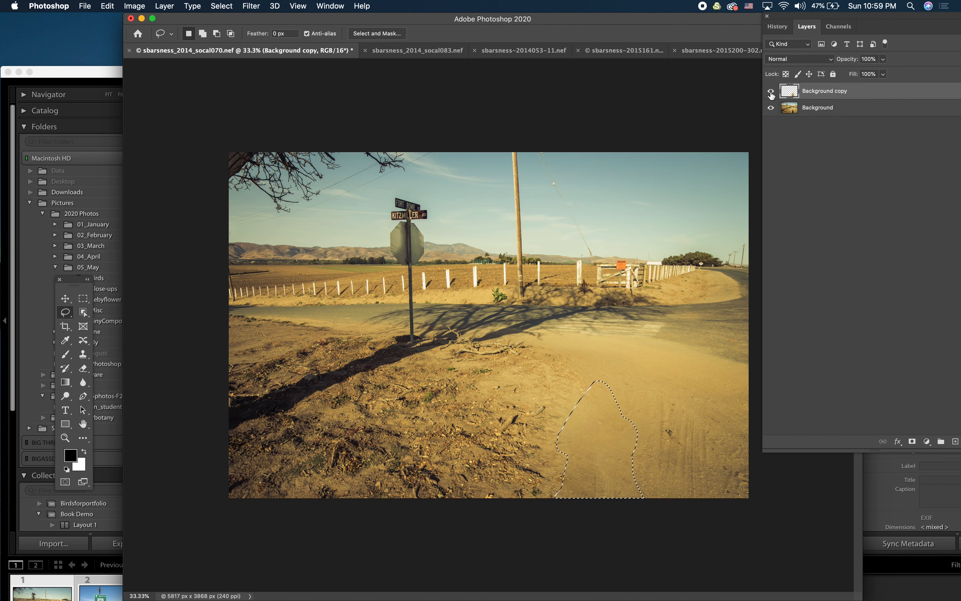
{"action": "left_click", "coordinate": [771, 107]}
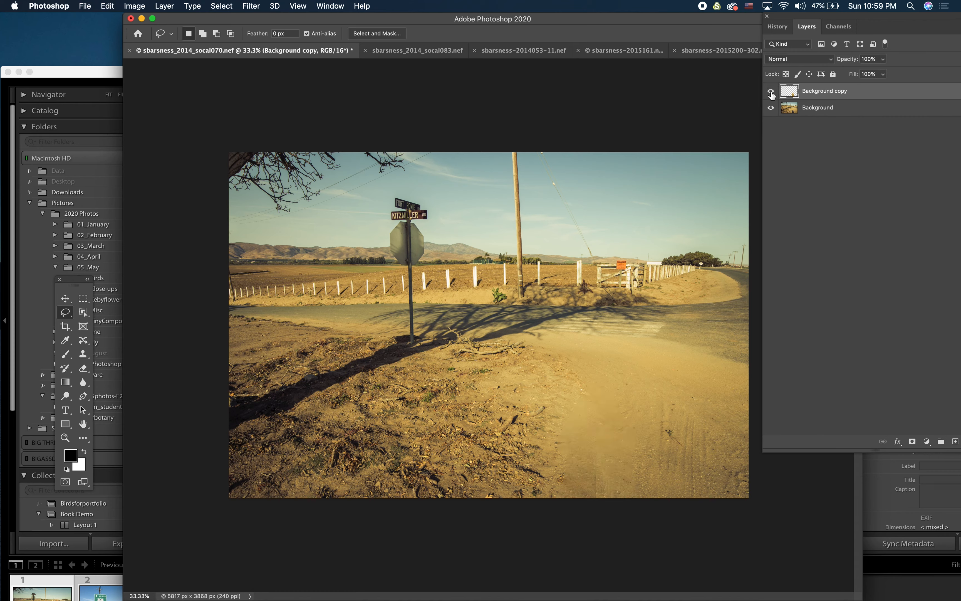
{"action": "left_click", "coordinate": [772, 90]}
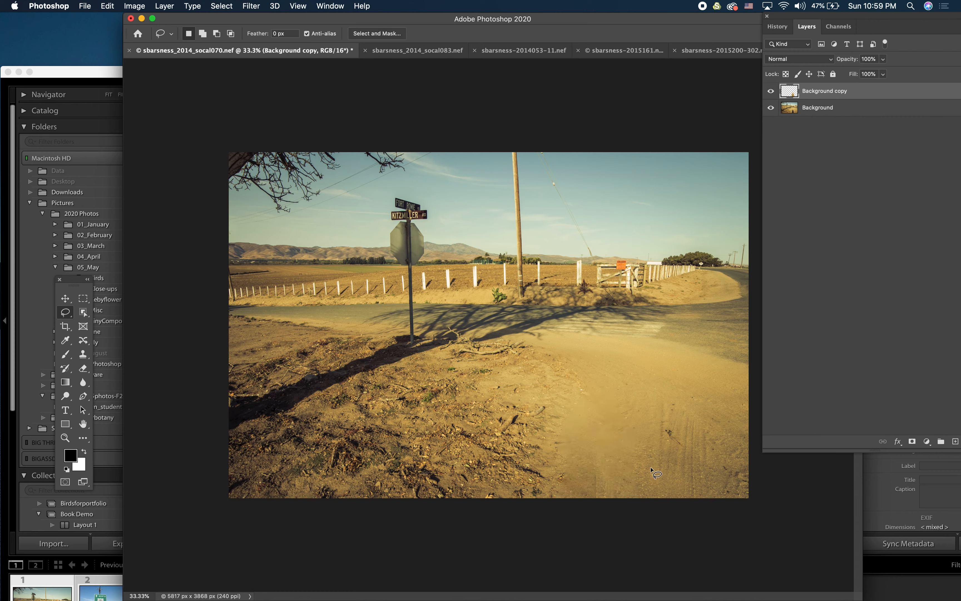
{"action": "mouse_move", "coordinate": [651, 437]}
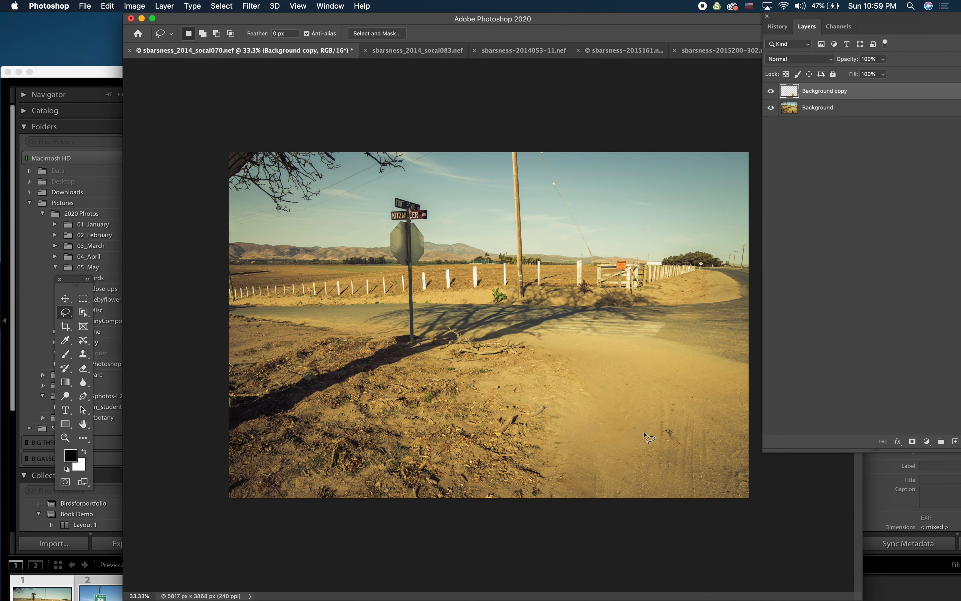
{"action": "mouse_move", "coordinate": [235, 233]}
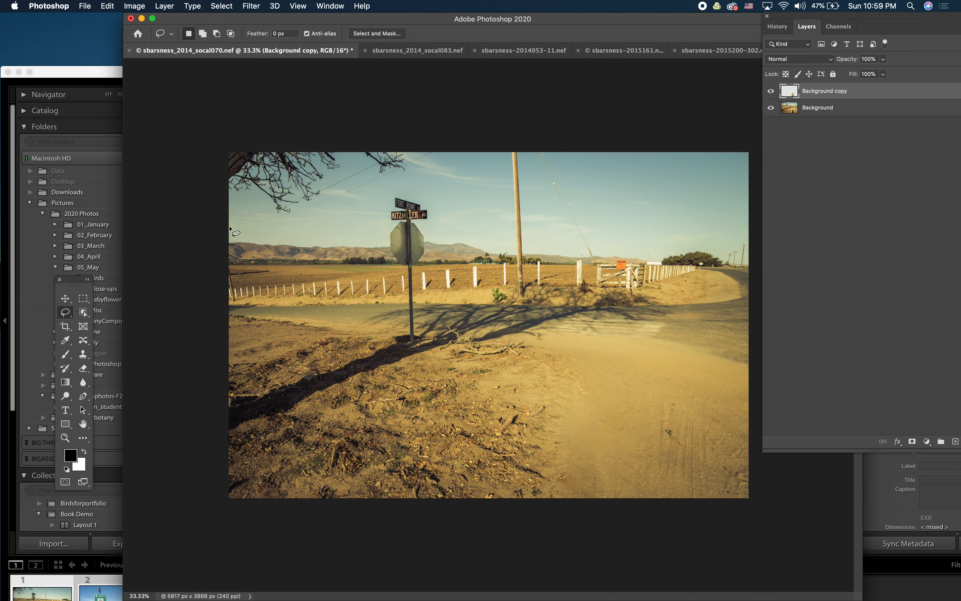
{"action": "mouse_move", "coordinate": [294, 224]}
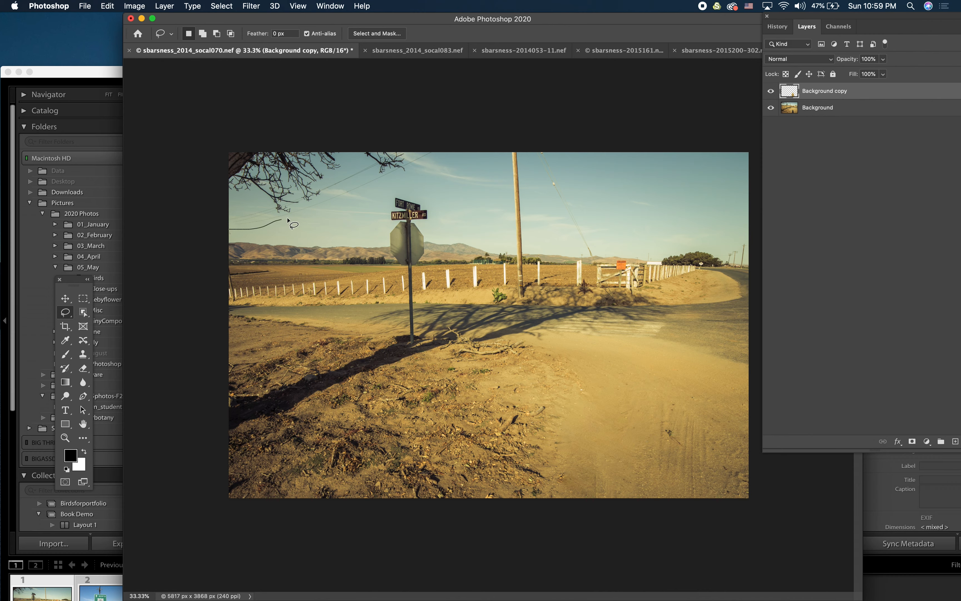
{"action": "mouse_move", "coordinate": [432, 144]}
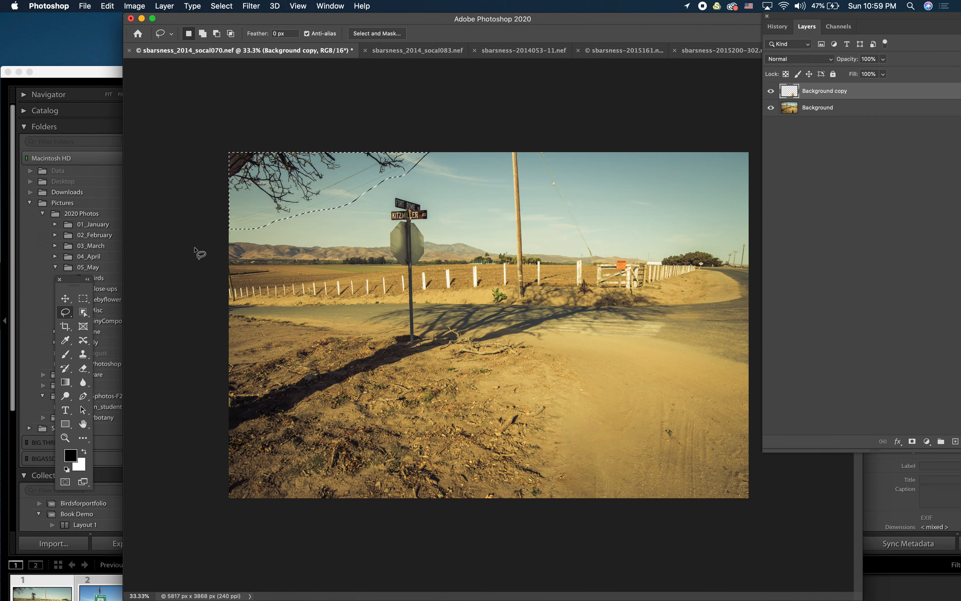
{"action": "mouse_move", "coordinate": [487, 158]}
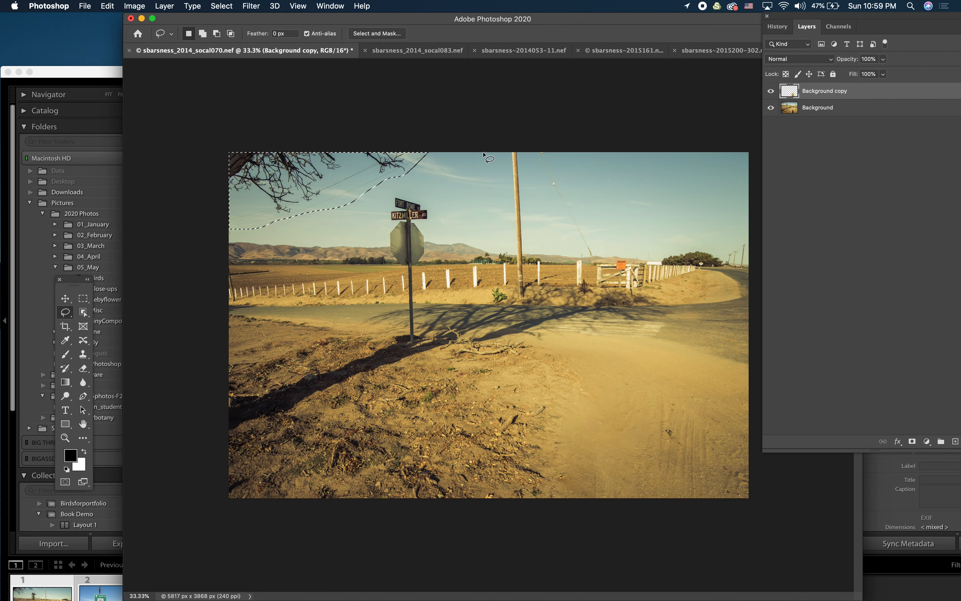
{"action": "mouse_move", "coordinate": [532, 197]}
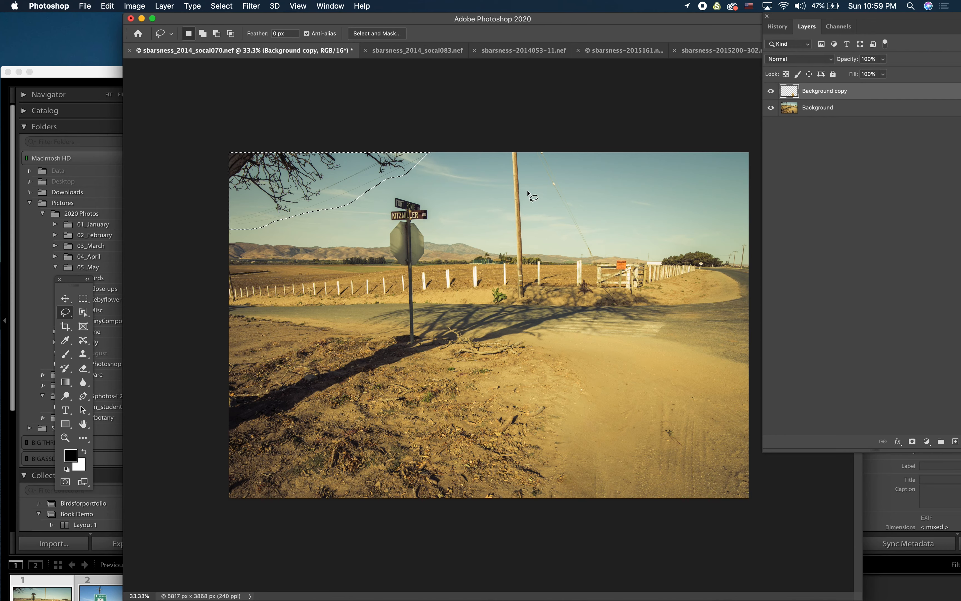
{"action": "mouse_move", "coordinate": [657, 222]}
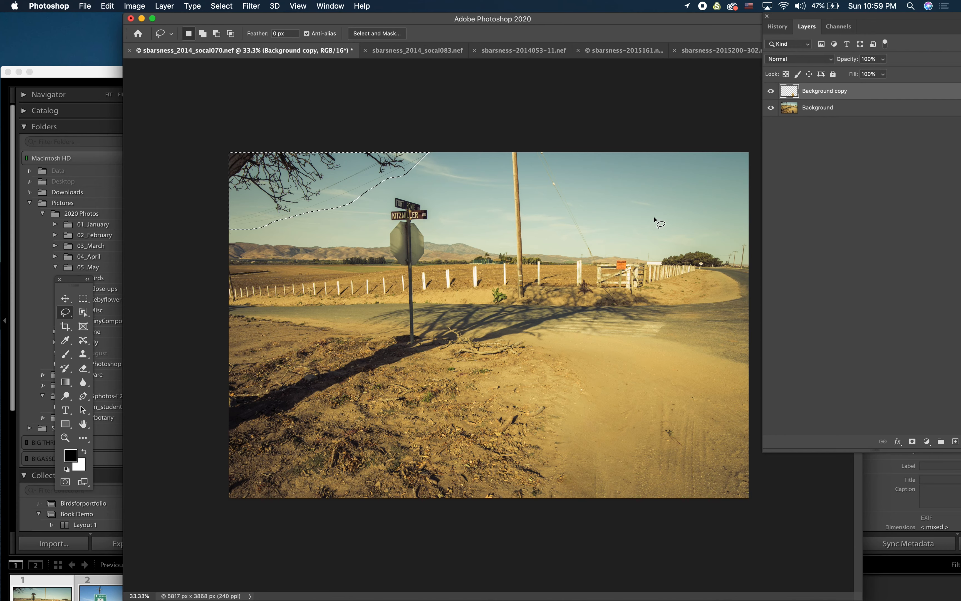
Start Content-Aware Fill on the lassoed upper-left branches via the Edit menu.
{"action": "left_click", "coordinate": [108, 6]}
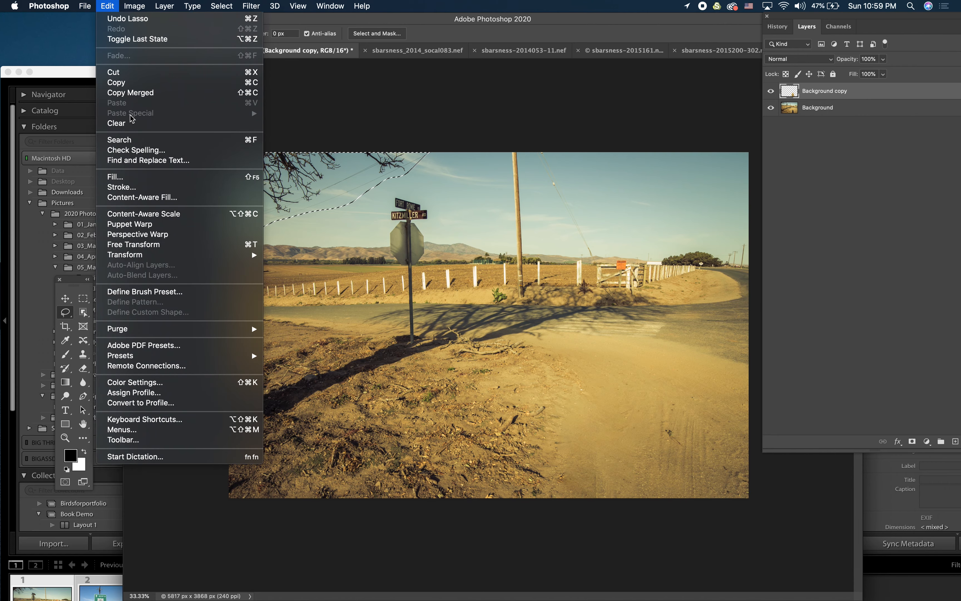
{"action": "mouse_move", "coordinate": [142, 197]}
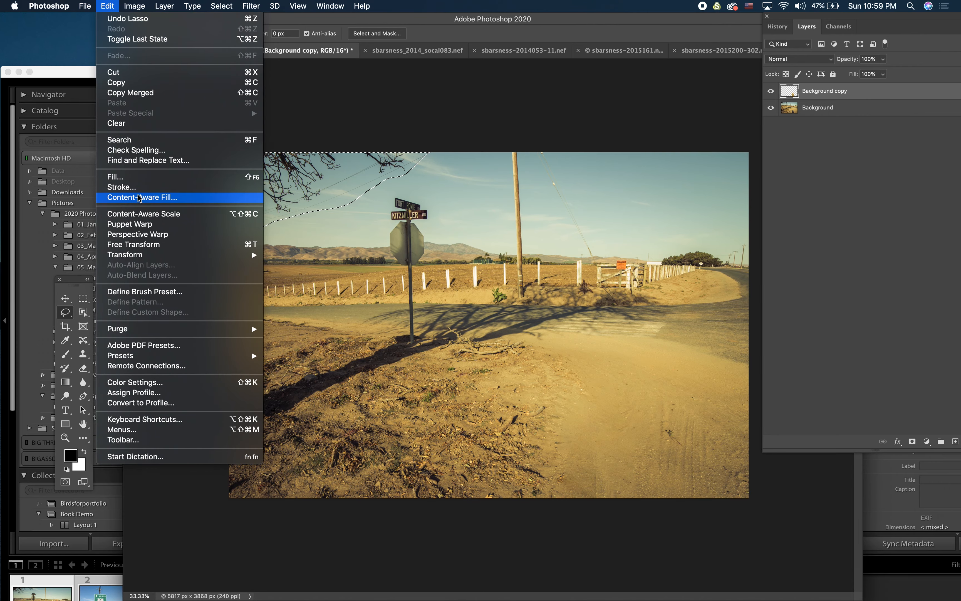
{"action": "left_click", "coordinate": [141, 197]}
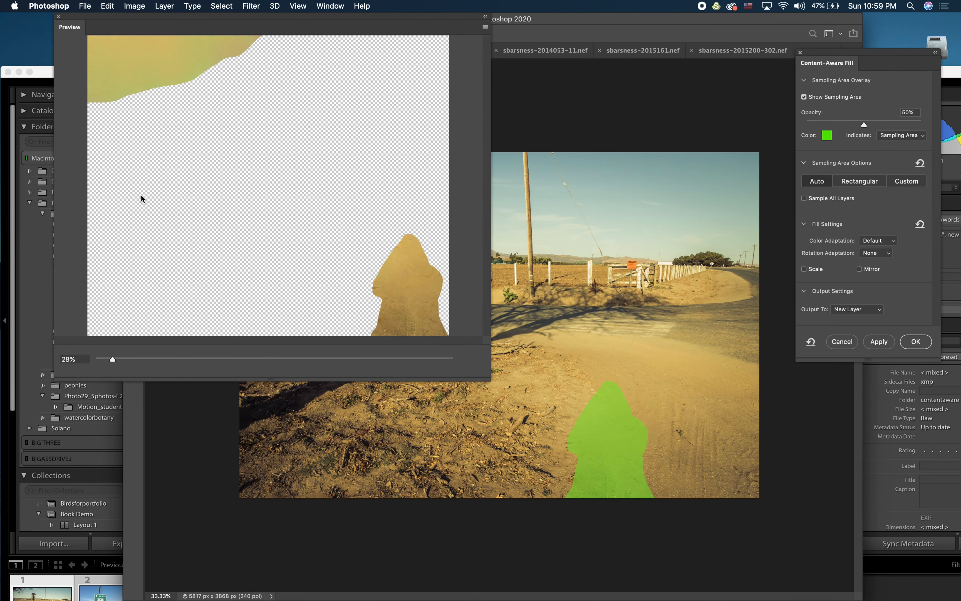
{"action": "mouse_move", "coordinate": [141, 195]}
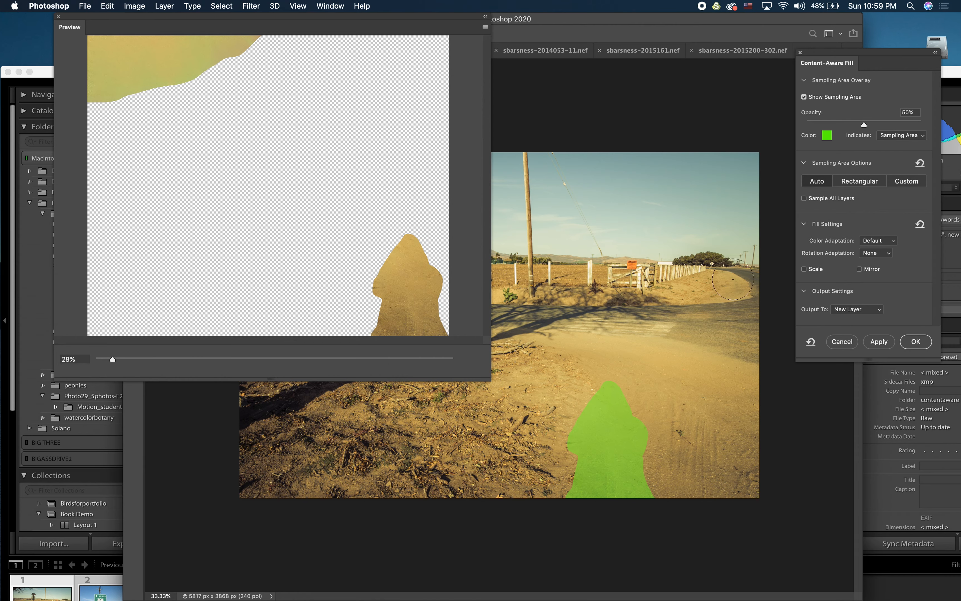
Cancel the fill, make the original Background layer active and reopen Content-Aware Fill.
{"action": "left_click", "coordinate": [915, 341]}
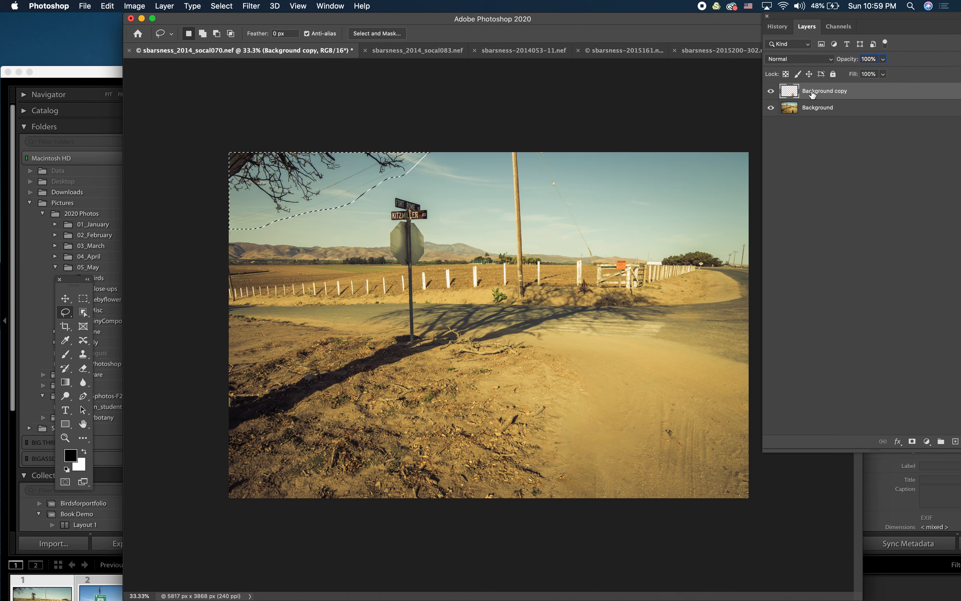
{"action": "mouse_move", "coordinate": [851, 113]}
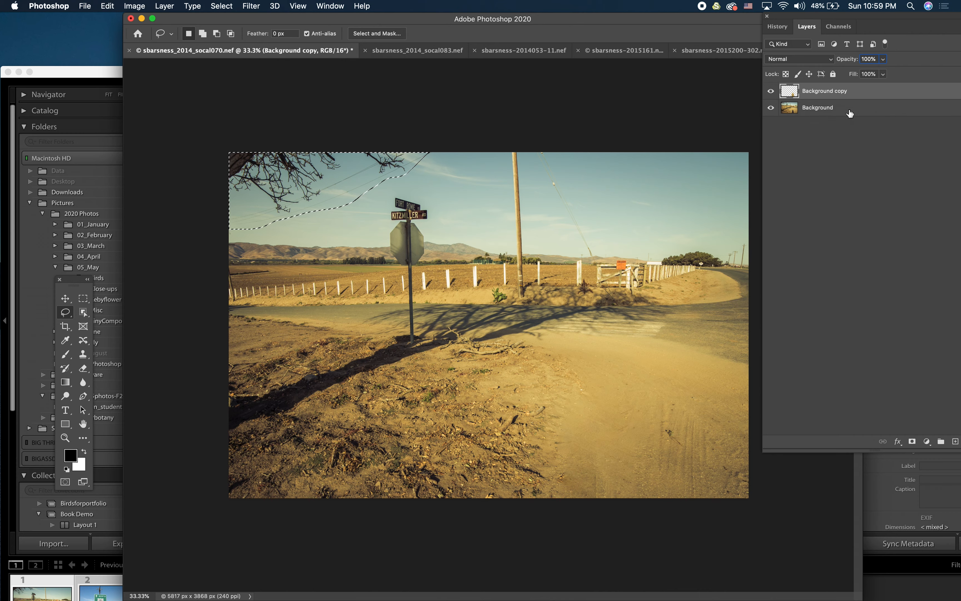
{"action": "left_click", "coordinate": [816, 108]}
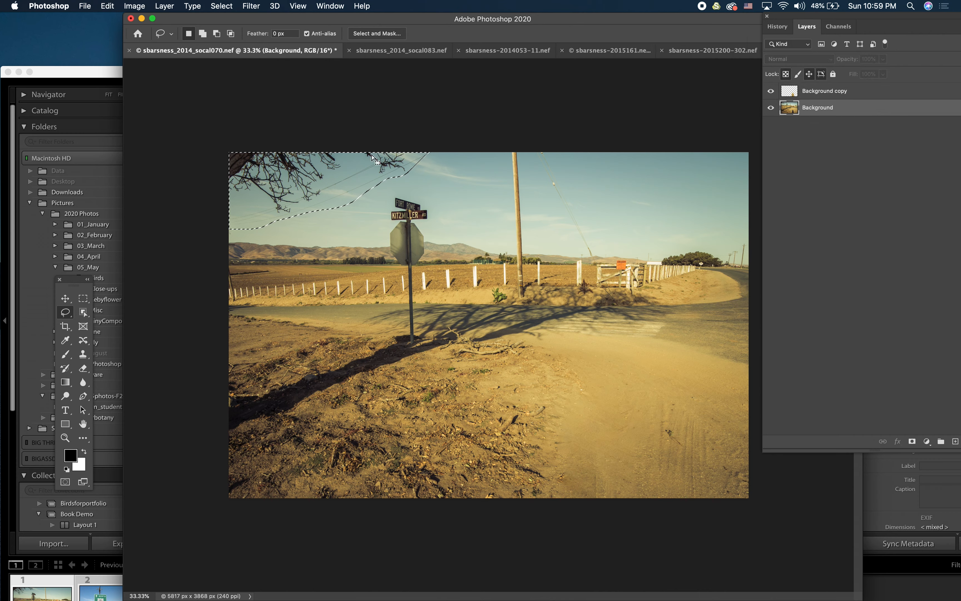
{"action": "left_click", "coordinate": [108, 5]}
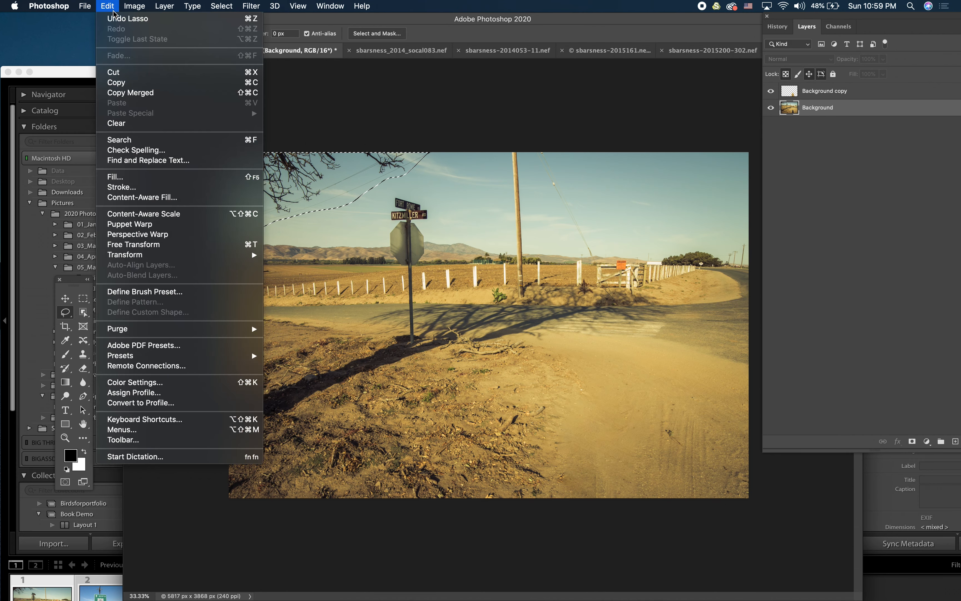
{"action": "mouse_move", "coordinate": [152, 205]}
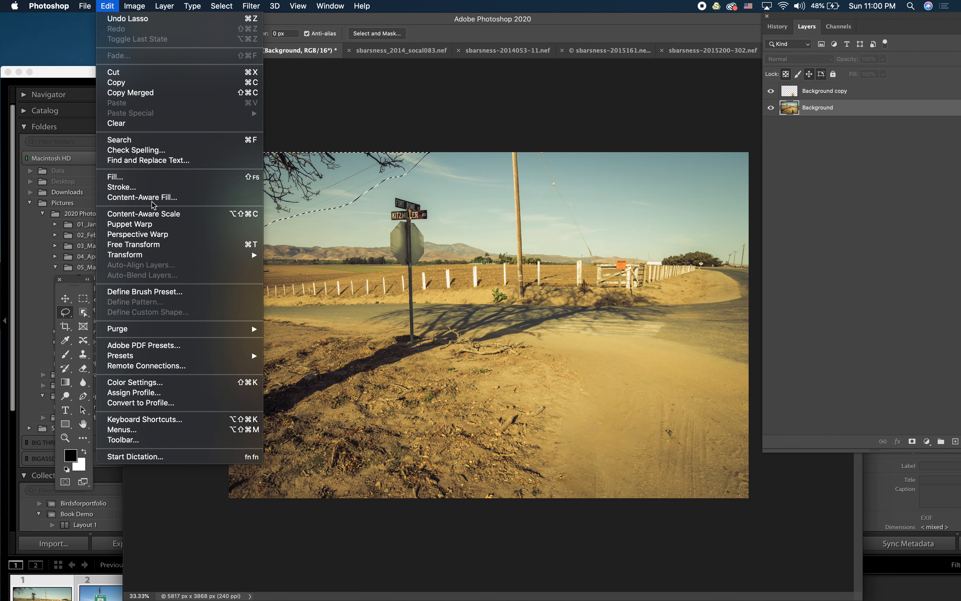
{"action": "left_click", "coordinate": [142, 198]}
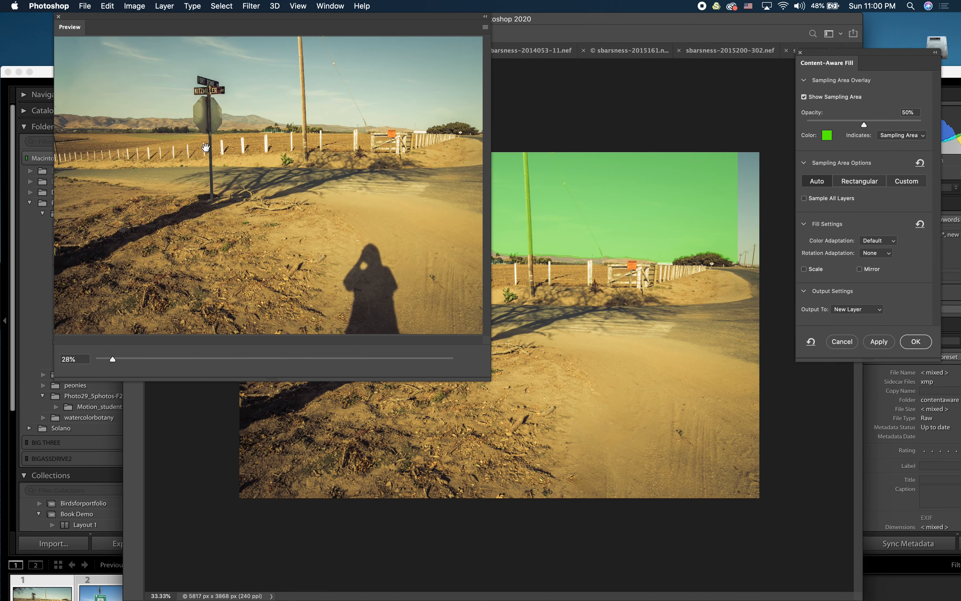
{"action": "mouse_move", "coordinate": [116, 69]}
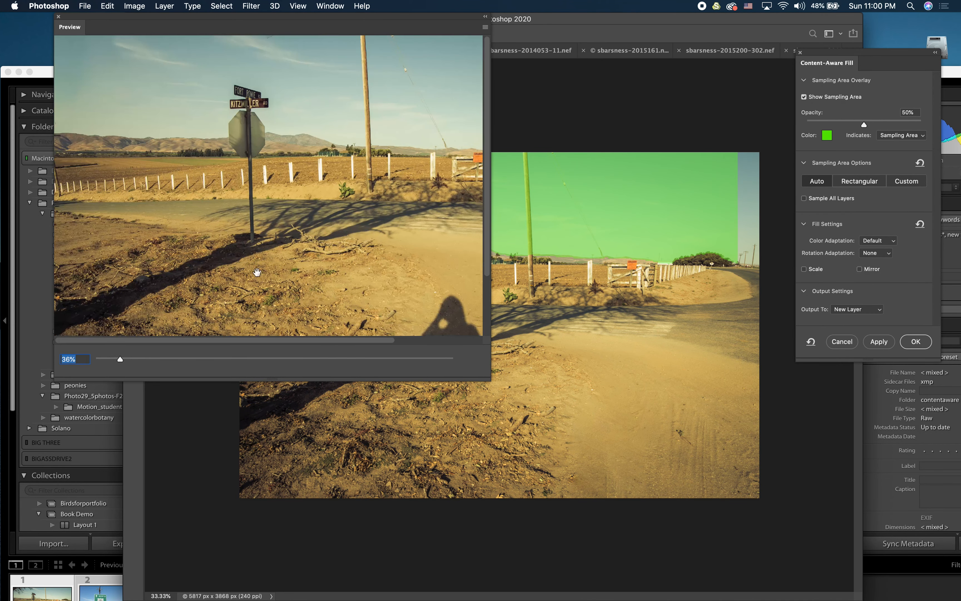
{"action": "mouse_move", "coordinate": [326, 58]}
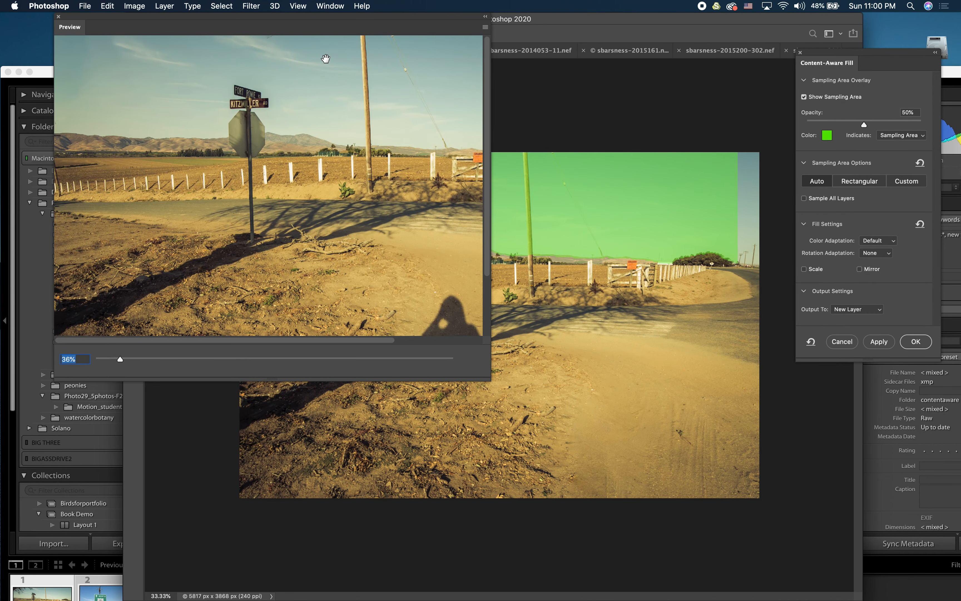
{"action": "mouse_move", "coordinate": [517, 110]}
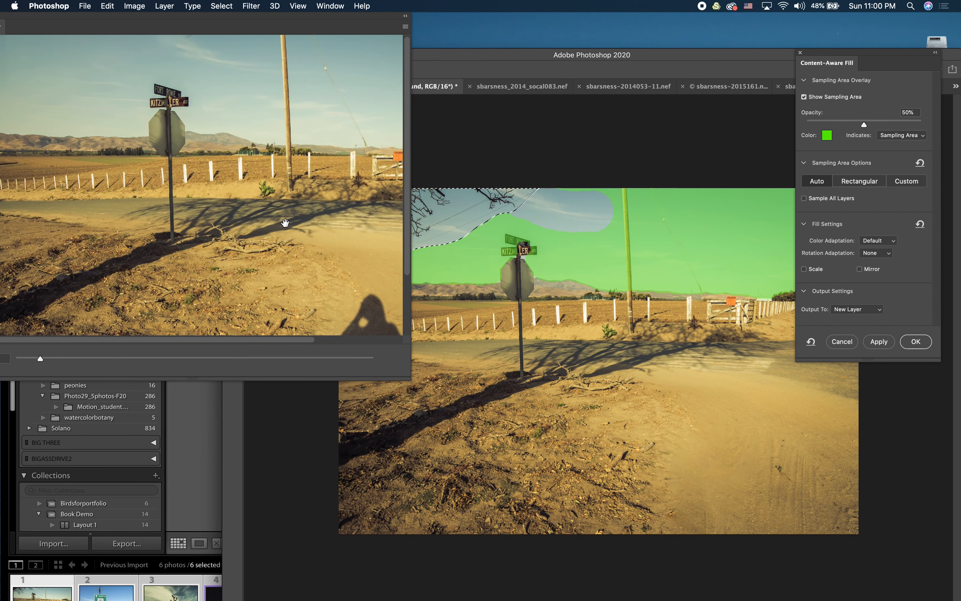
{"action": "mouse_move", "coordinate": [880, 314]}
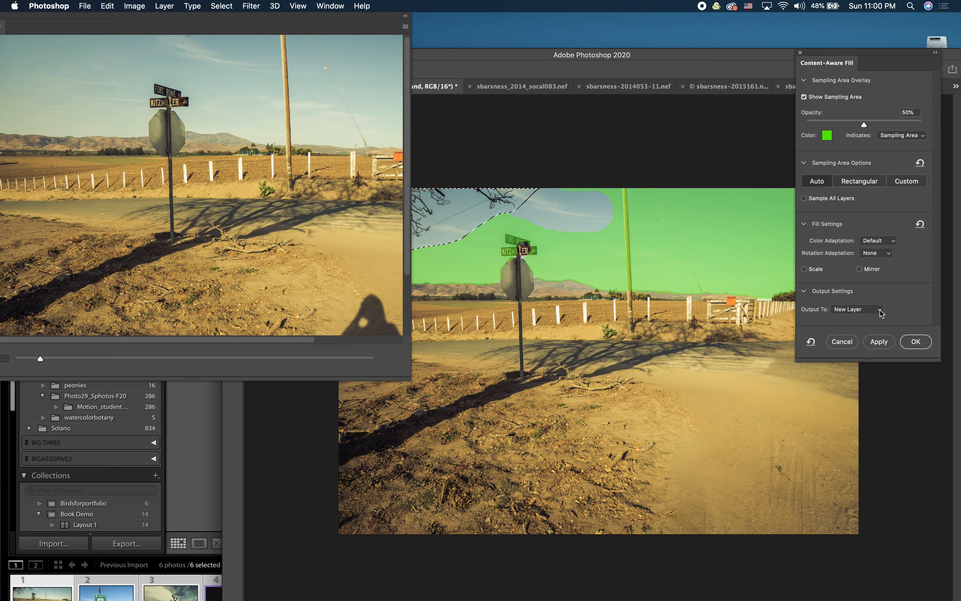
Commit the branch fill with Output To kept on New Layer.
{"action": "left_click", "coordinate": [855, 309]}
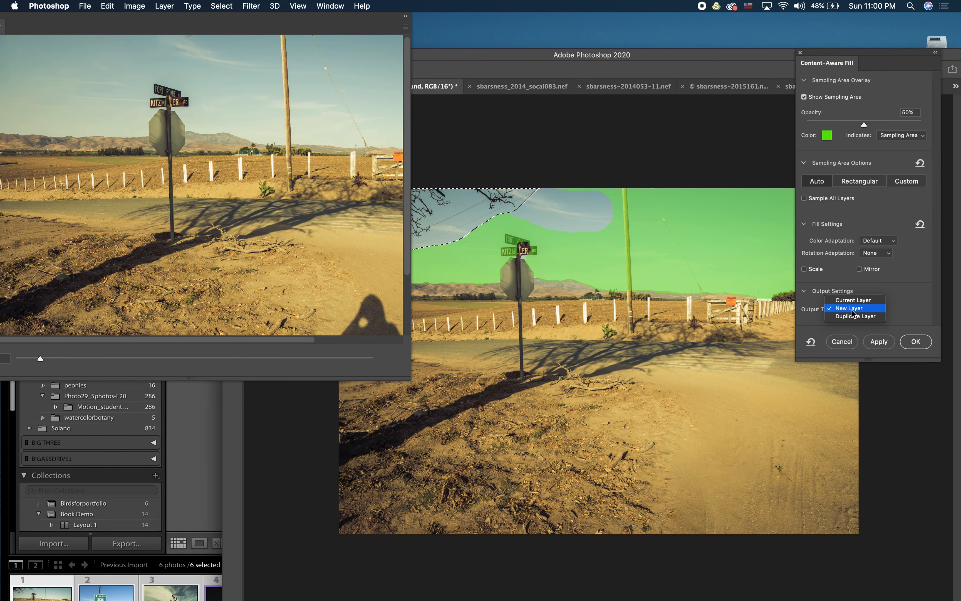
{"action": "left_click", "coordinate": [854, 308]}
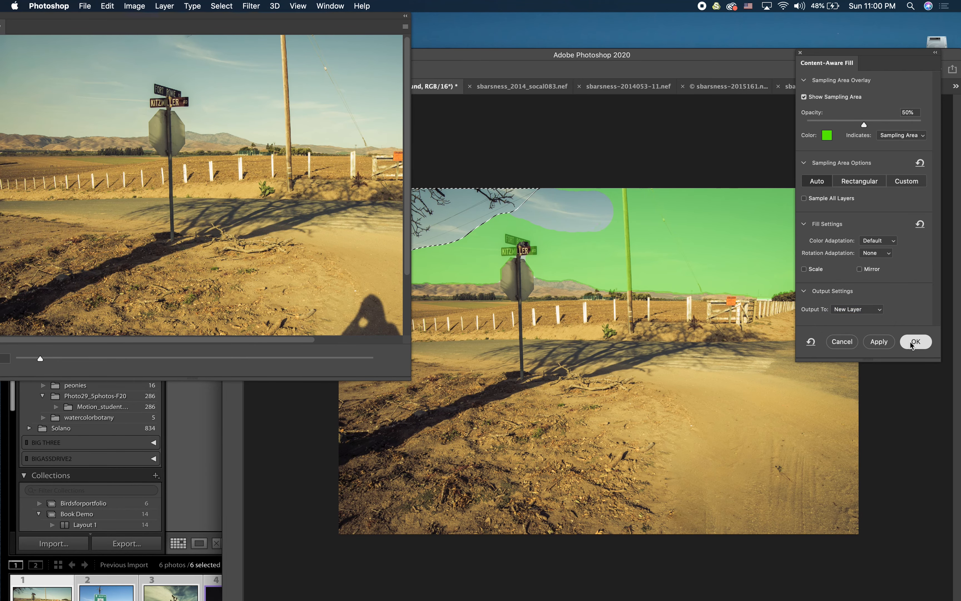
{"action": "left_click", "coordinate": [915, 341]}
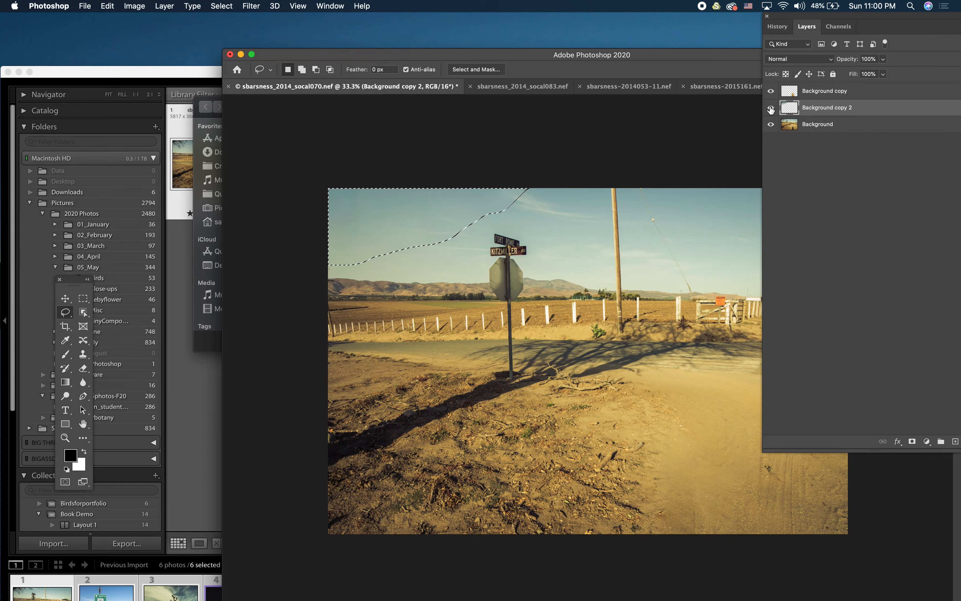
Compare the branch fill on and off, then make Background copy the working layer.
{"action": "left_click", "coordinate": [771, 107]}
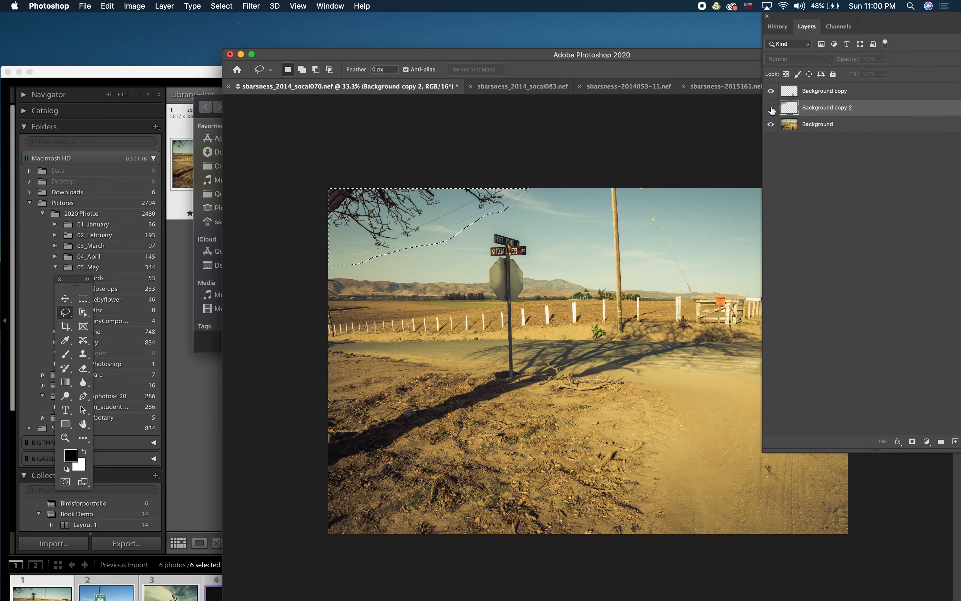
{"action": "left_click", "coordinate": [771, 91]}
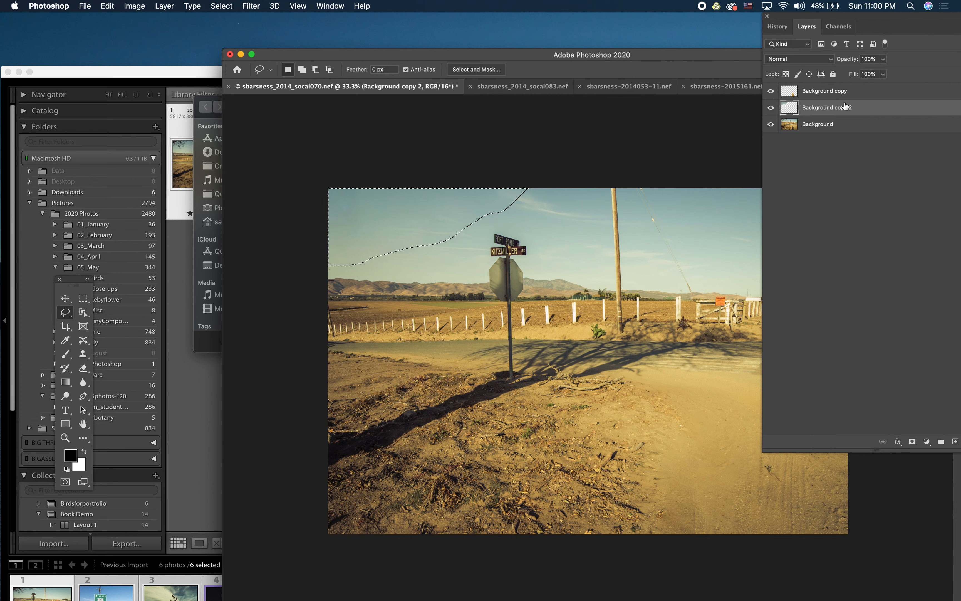
{"action": "left_click", "coordinate": [817, 124]}
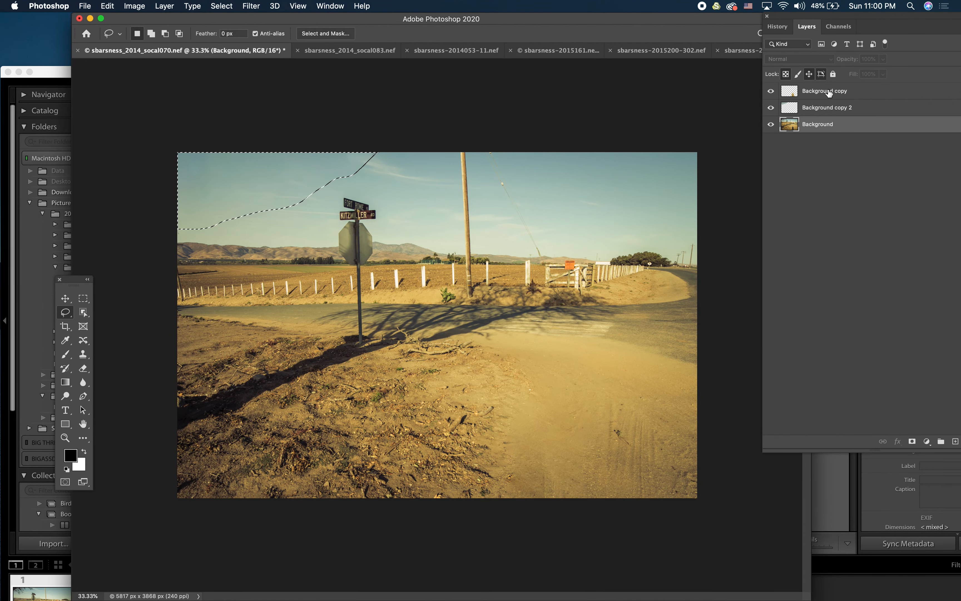
{"action": "left_click", "coordinate": [824, 91]}
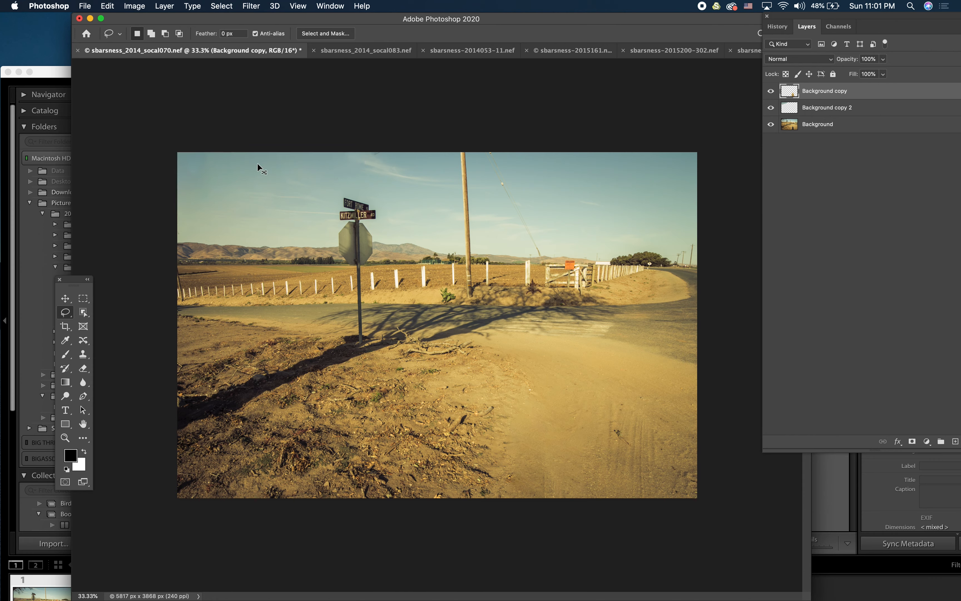
{"action": "mouse_move", "coordinate": [445, 239]}
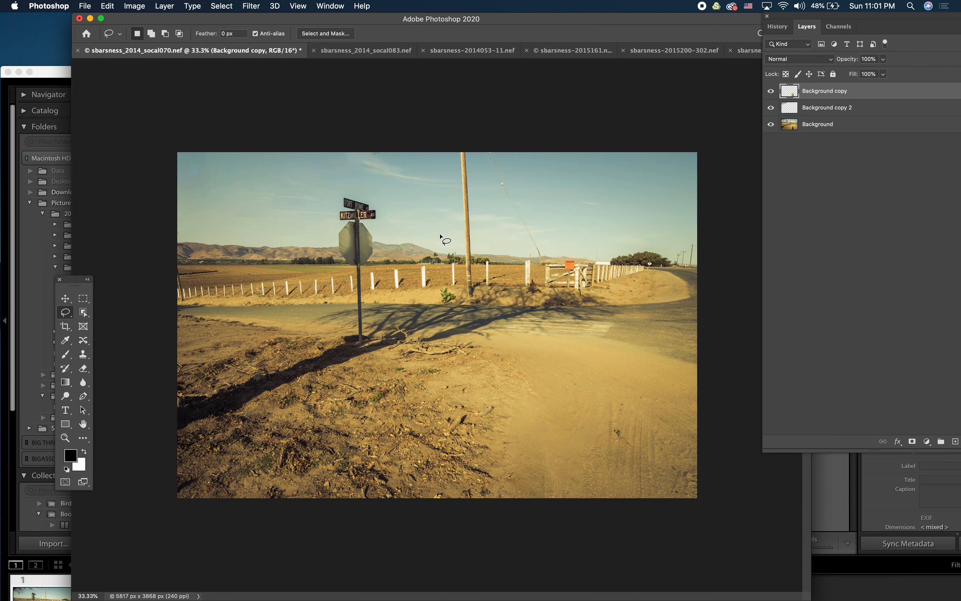
{"action": "mouse_move", "coordinate": [373, 201]}
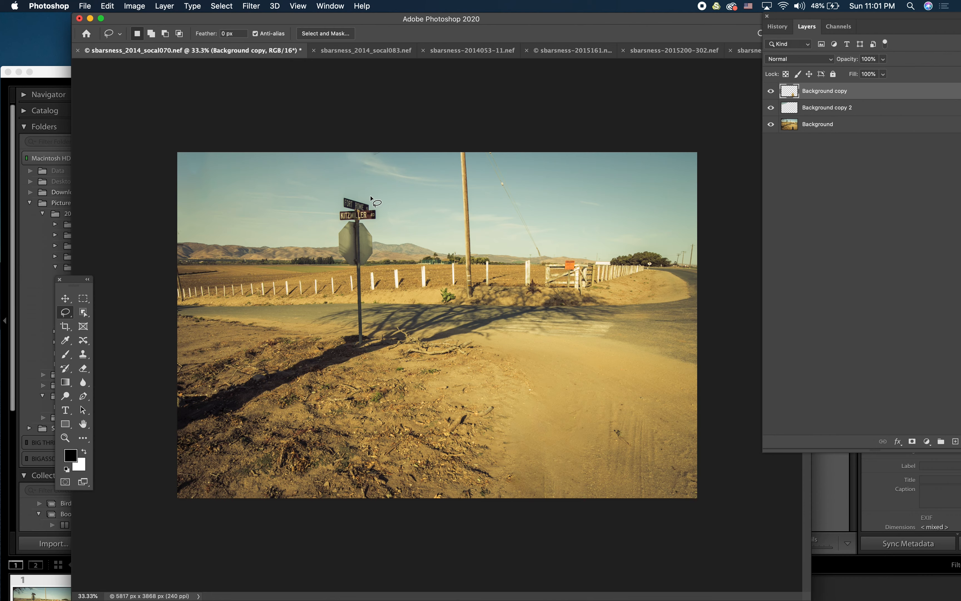
{"action": "mouse_move", "coordinate": [366, 199]}
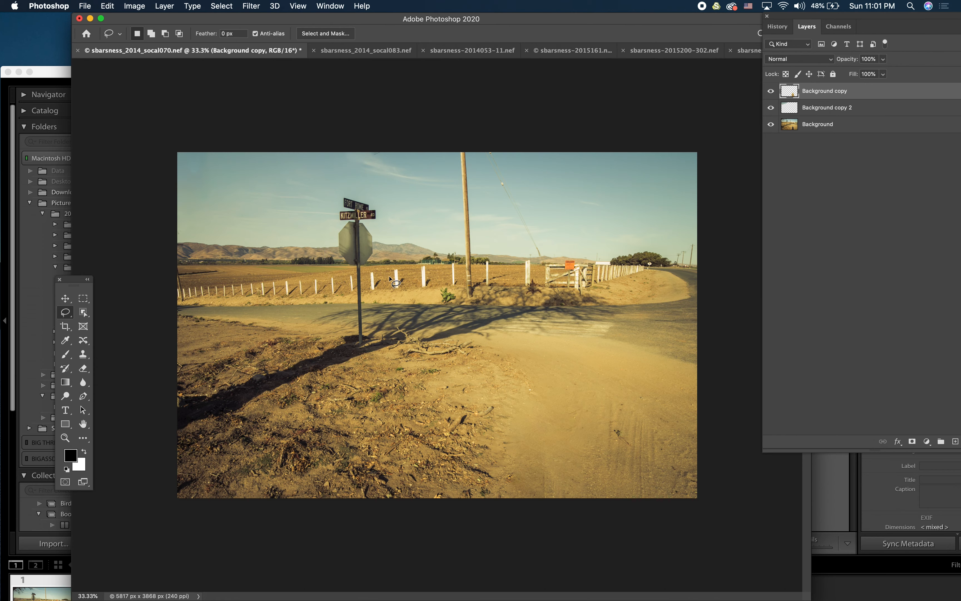
{"action": "mouse_move", "coordinate": [348, 340]}
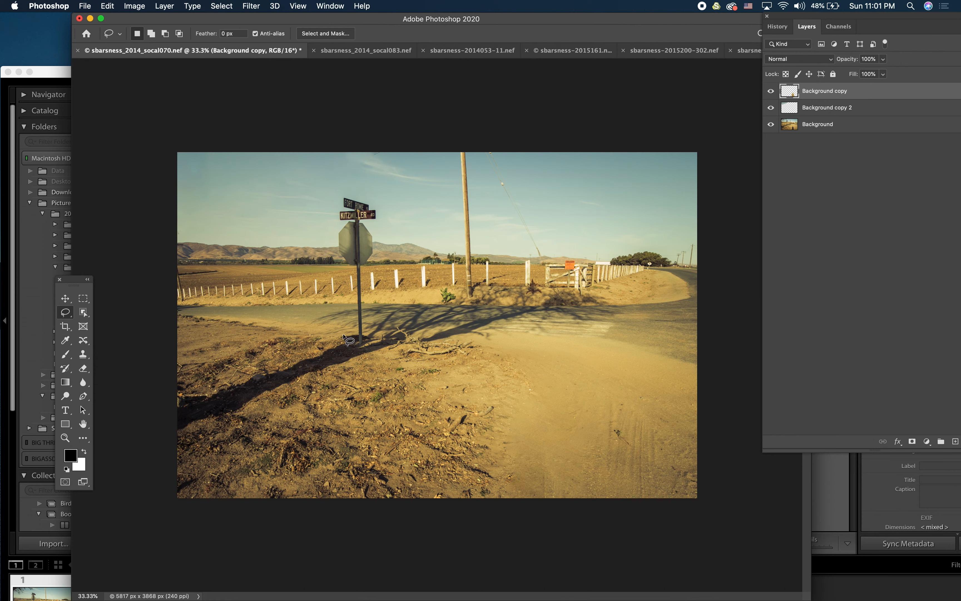
{"action": "mouse_move", "coordinate": [374, 331]}
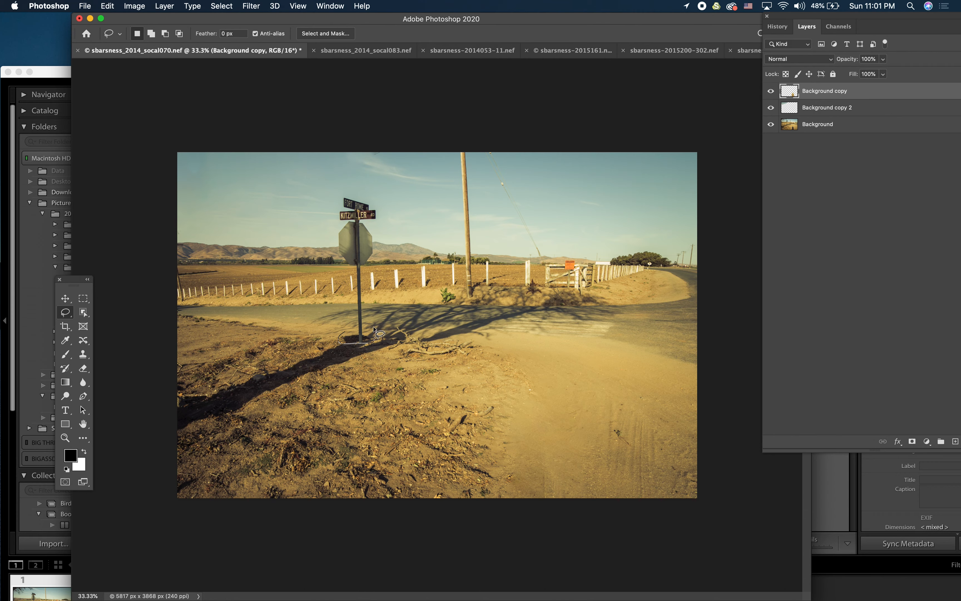
{"action": "mouse_move", "coordinate": [380, 241]}
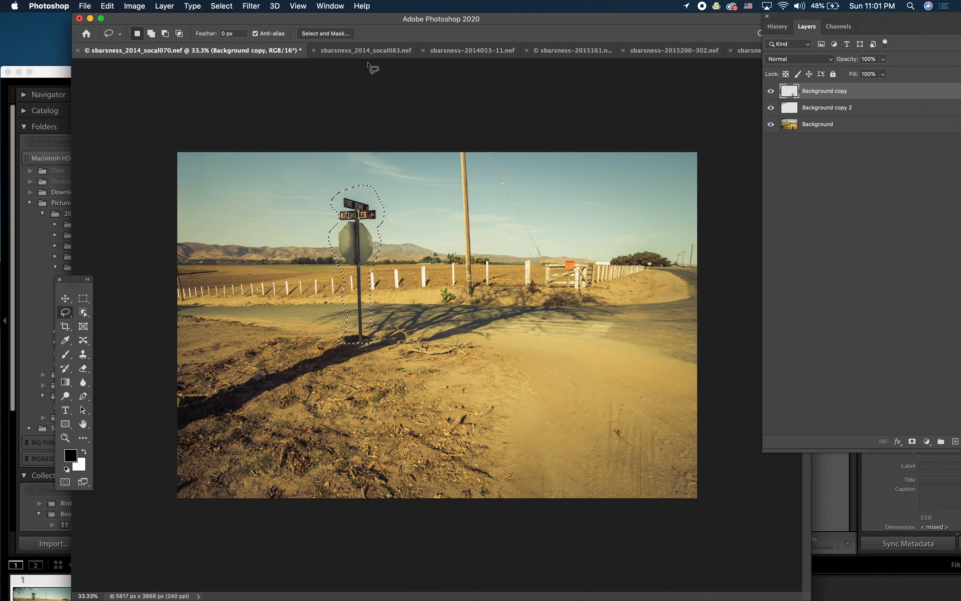
Start Content-Aware Fill on the sign selection with Sample All Layers checked.
{"action": "left_click", "coordinate": [107, 6]}
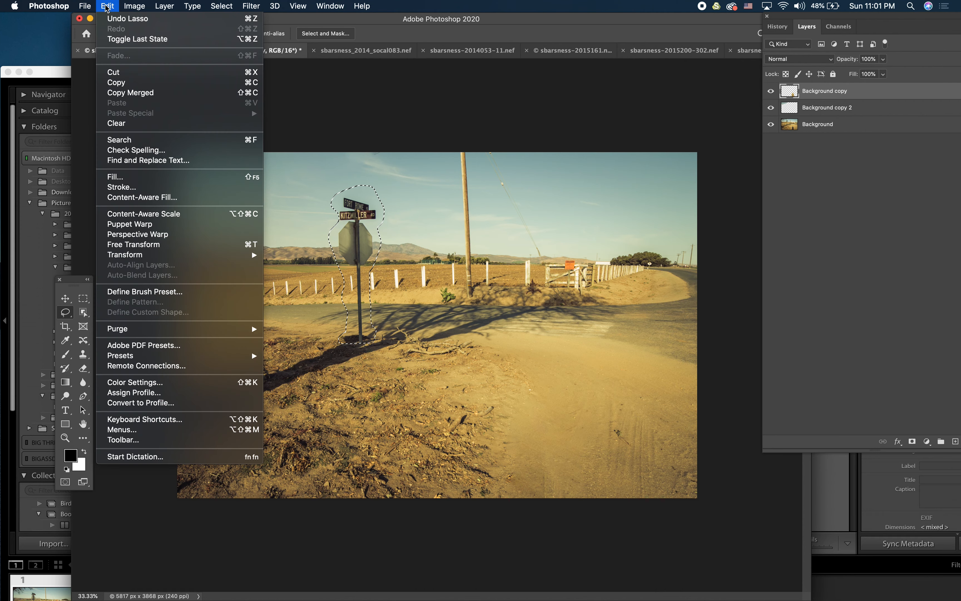
{"action": "mouse_move", "coordinate": [144, 214]}
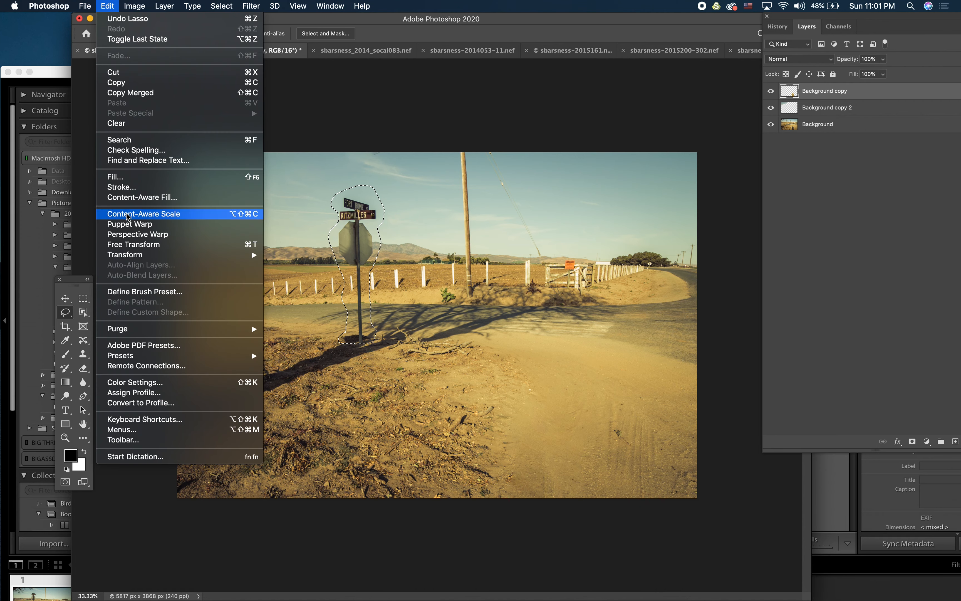
{"action": "left_click", "coordinate": [143, 197]}
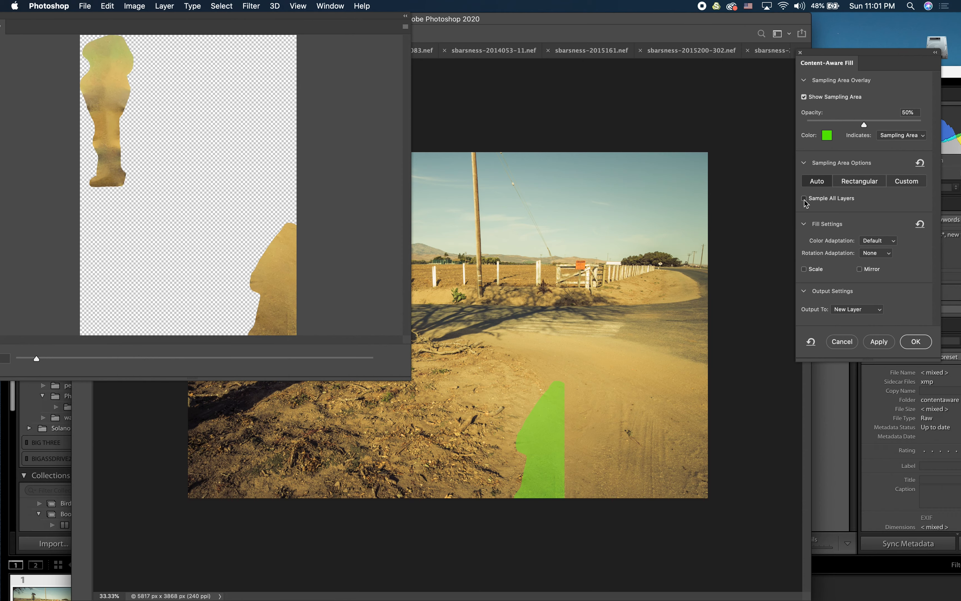
{"action": "left_click", "coordinate": [804, 198]}
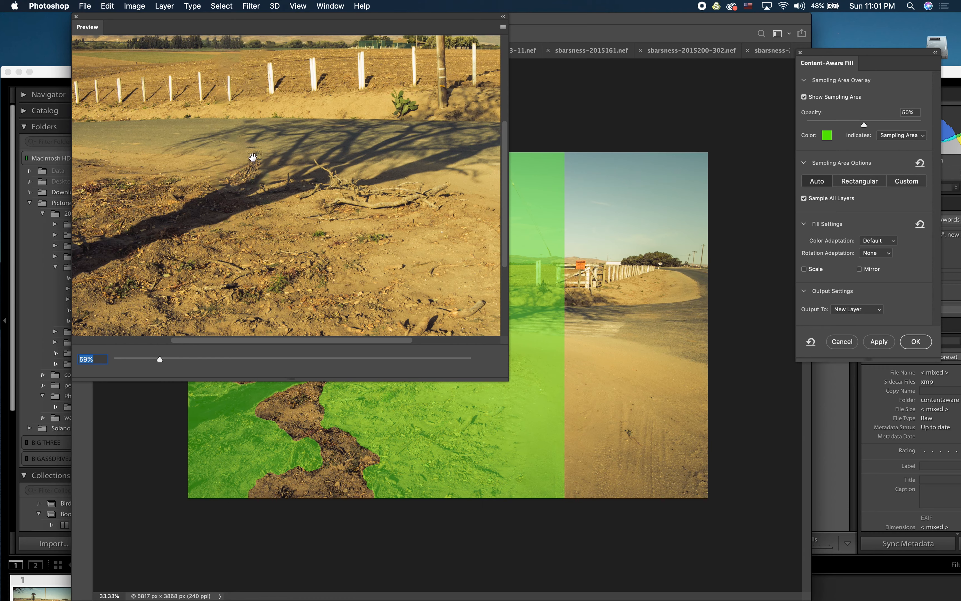
{"action": "mouse_move", "coordinate": [248, 155]}
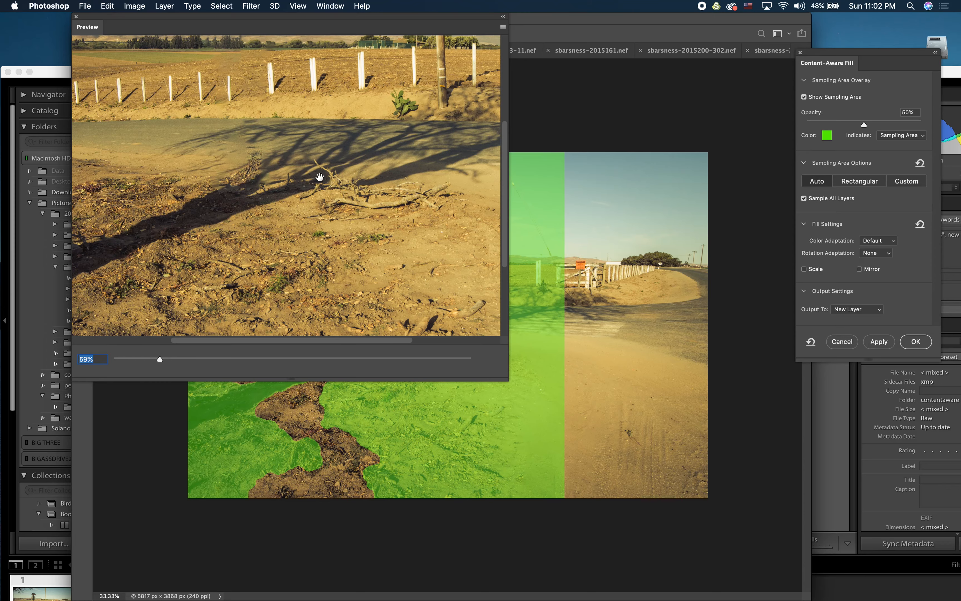
{"action": "scroll", "scroll_direction": "down", "scroll_amount": 3}
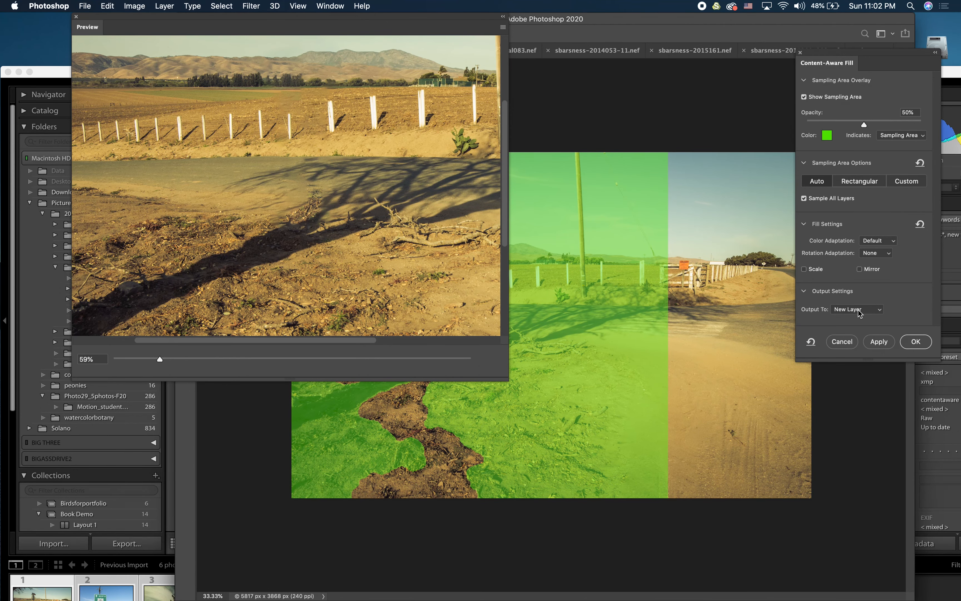
Send the sign fill to the Current Layer and commit it.
{"action": "left_click", "coordinate": [856, 309]}
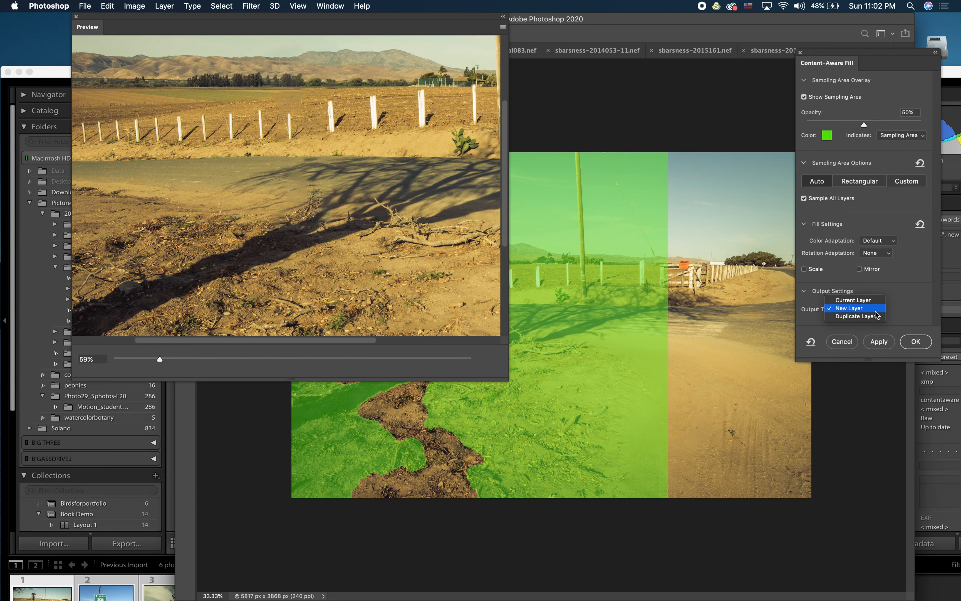
{"action": "left_click", "coordinate": [853, 300]}
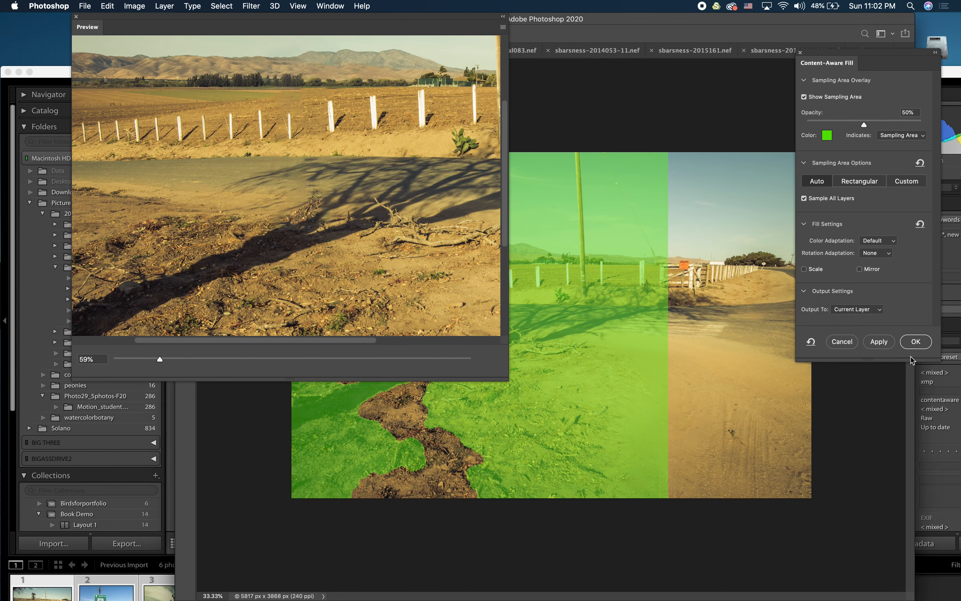
{"action": "left_click", "coordinate": [915, 342]}
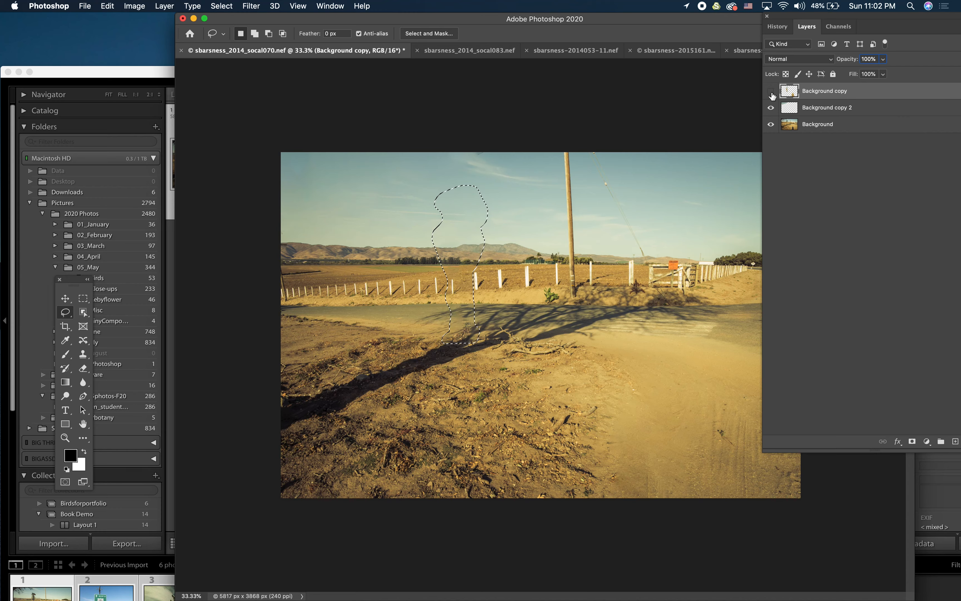
Clear the sign selection before outlining the telephone pole.
{"action": "left_click", "coordinate": [771, 91]}
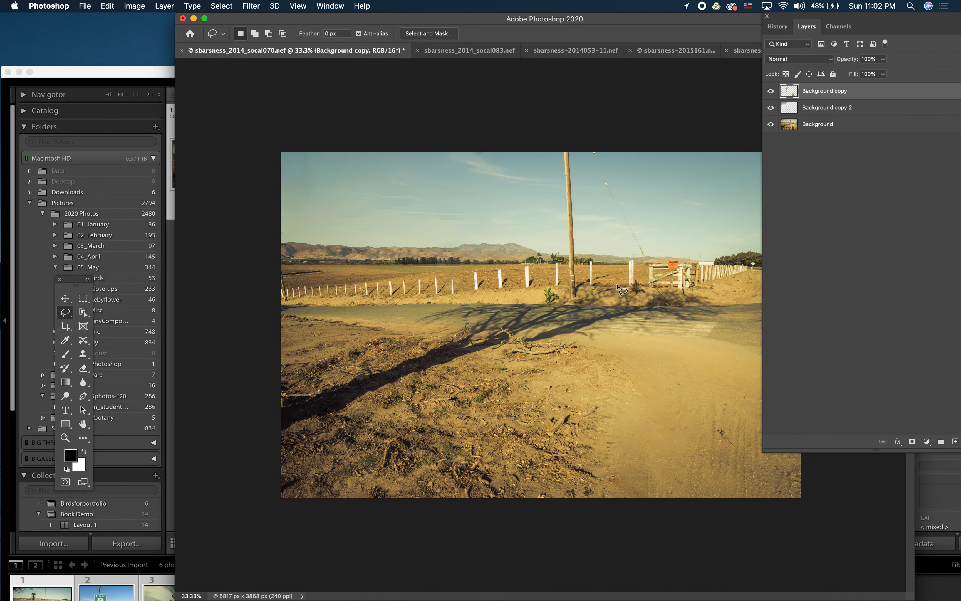
{"action": "mouse_move", "coordinate": [557, 226]}
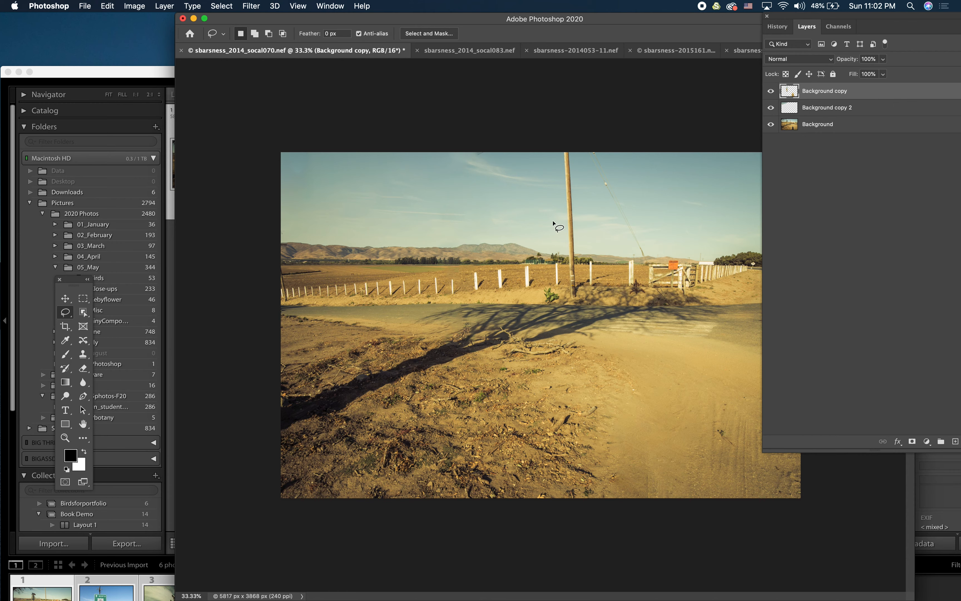
{"action": "mouse_move", "coordinate": [557, 173]}
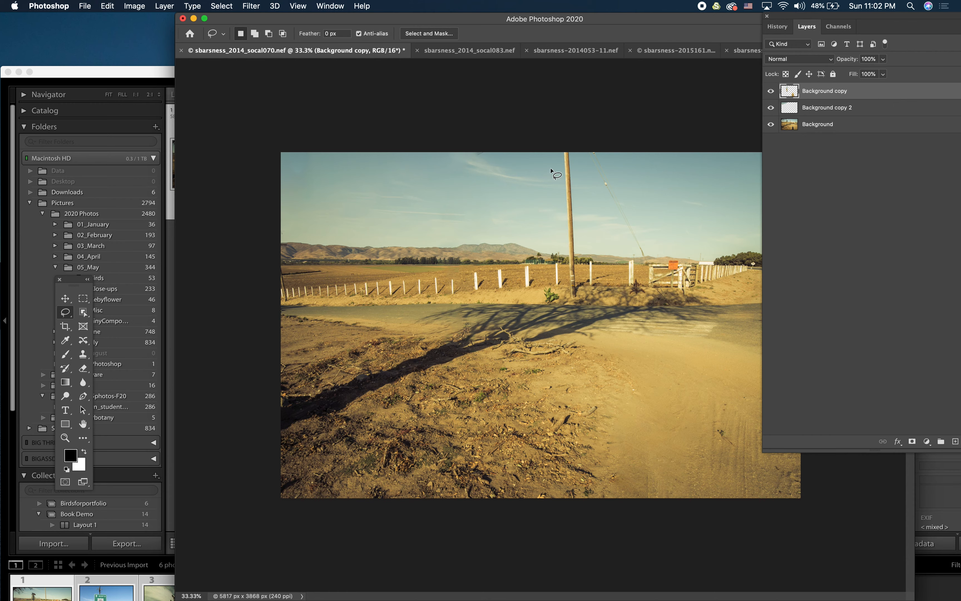
{"action": "mouse_move", "coordinate": [554, 160]}
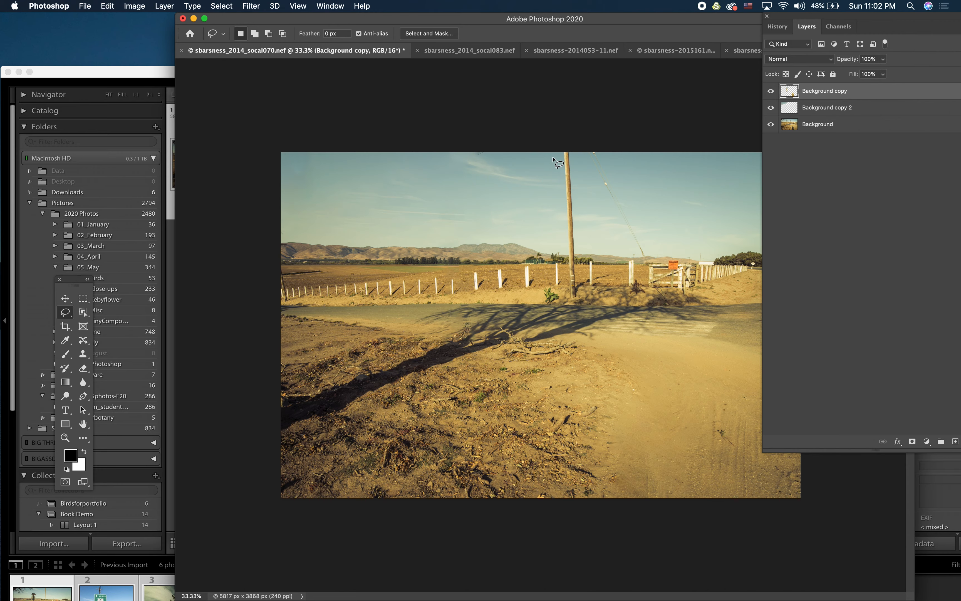
{"action": "mouse_move", "coordinate": [579, 149]}
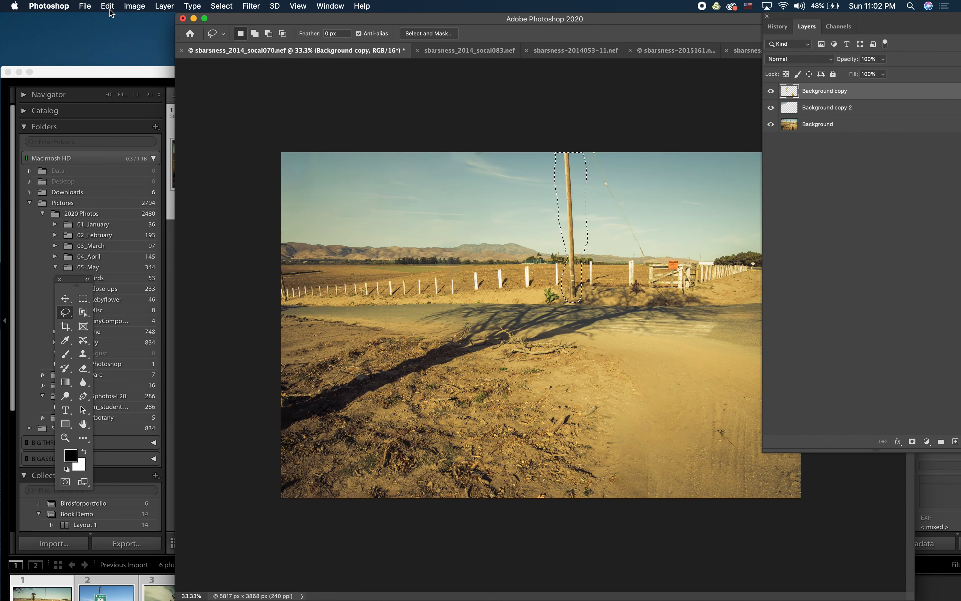
Content-Aware Fill the telephone pole on the Background copy layer, sampling all layers.
{"action": "left_click", "coordinate": [108, 6]}
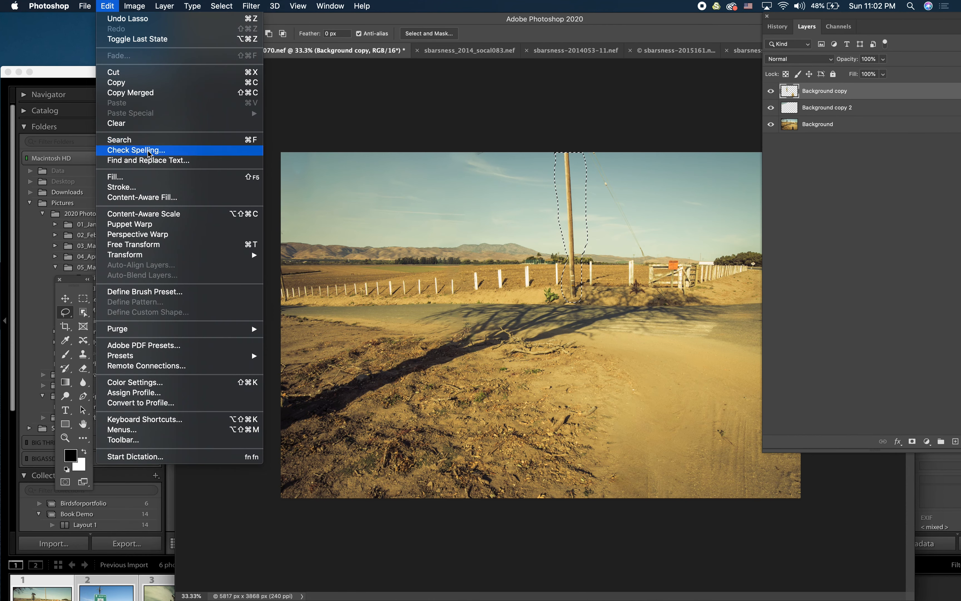
{"action": "mouse_move", "coordinate": [151, 197]}
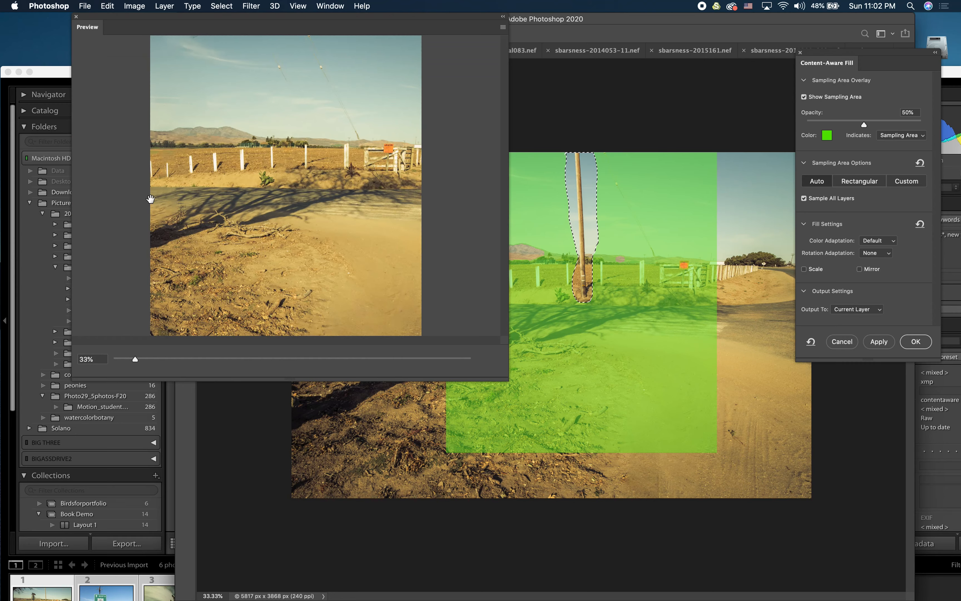
{"action": "mouse_move", "coordinate": [313, 170]}
{"action": "type", "text": "63"}
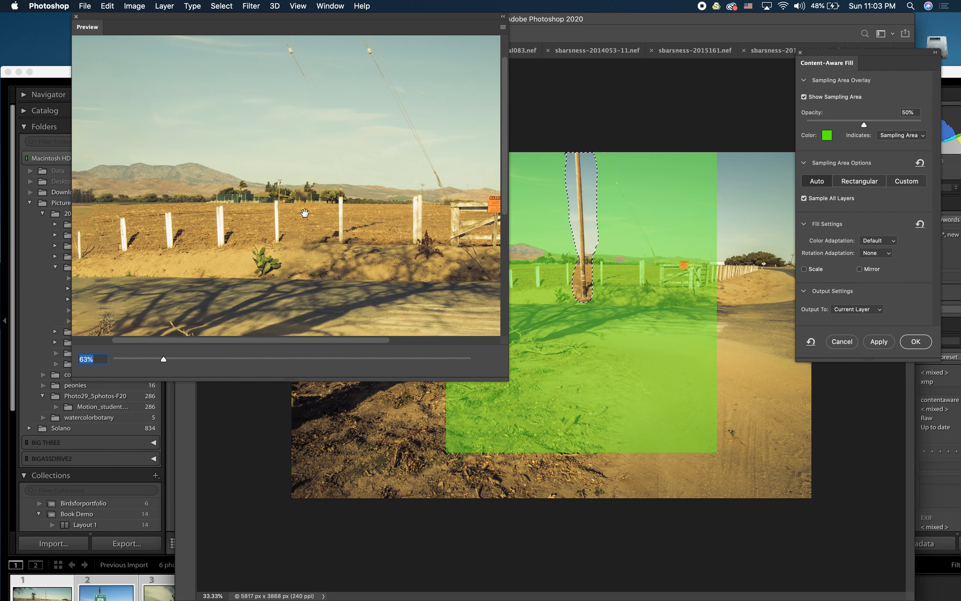
{"action": "mouse_move", "coordinate": [326, 139]}
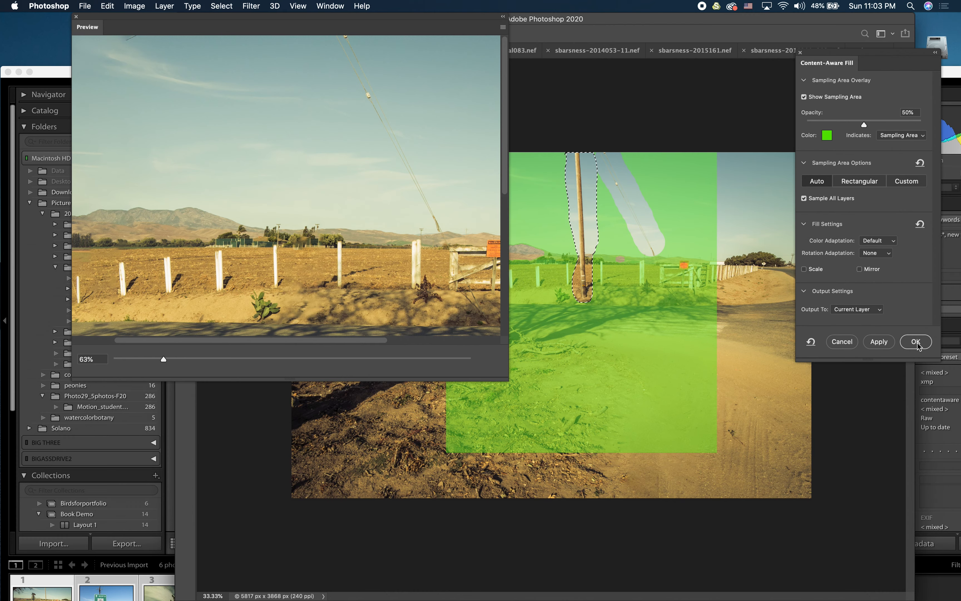
{"action": "left_click", "coordinate": [915, 342]}
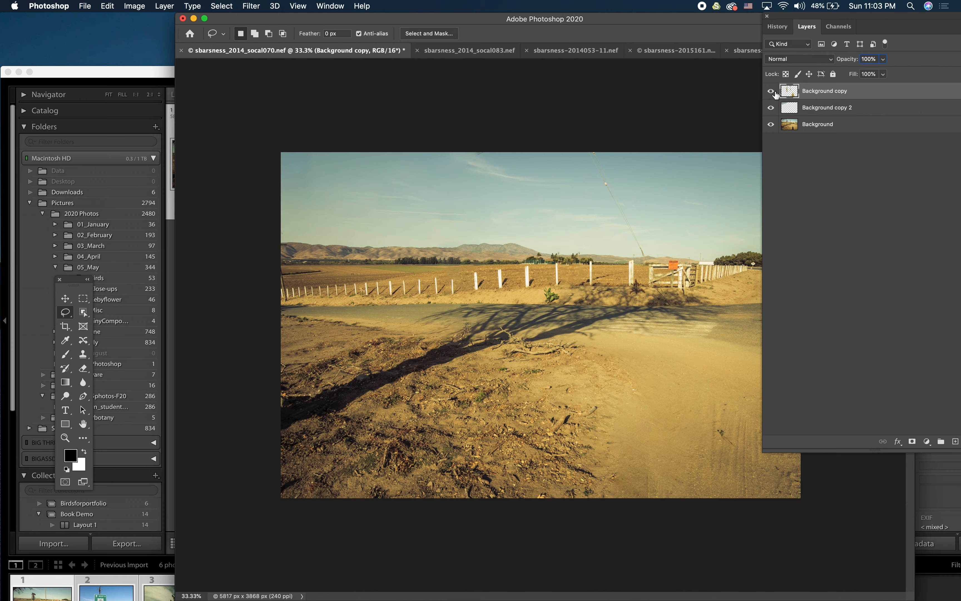
{"action": "left_click", "coordinate": [771, 91]}
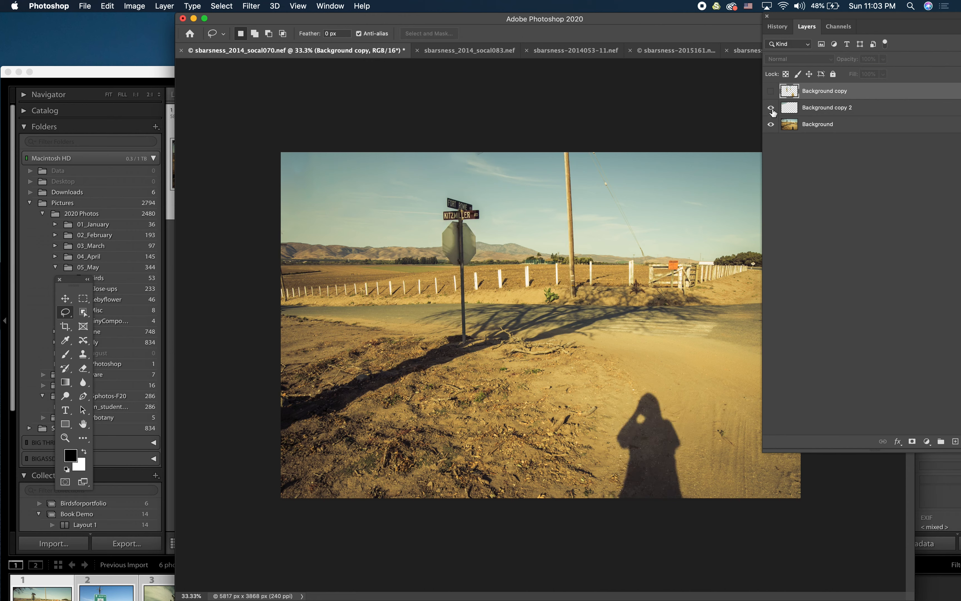
{"action": "left_click", "coordinate": [771, 108]}
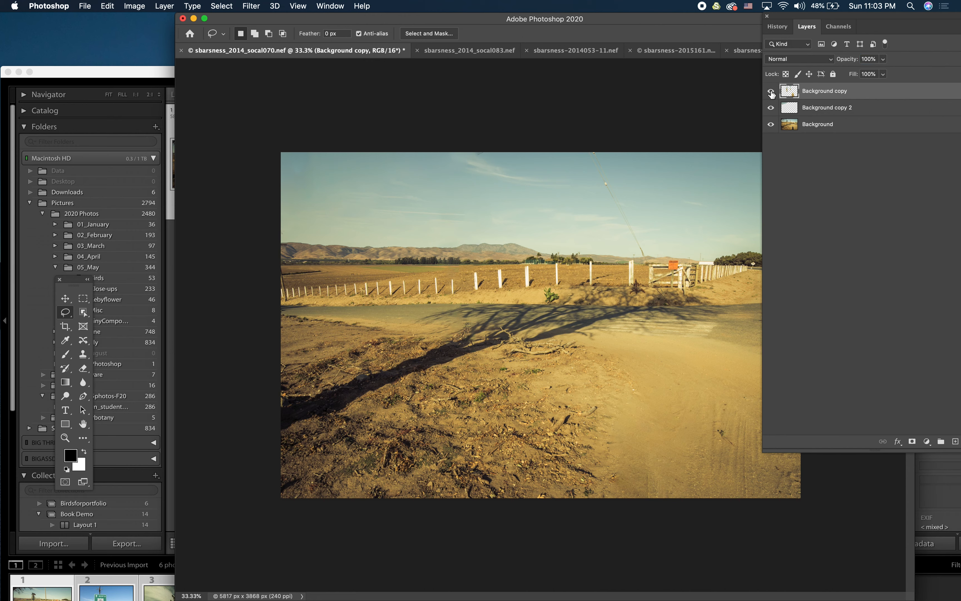
{"action": "left_click", "coordinate": [770, 90]}
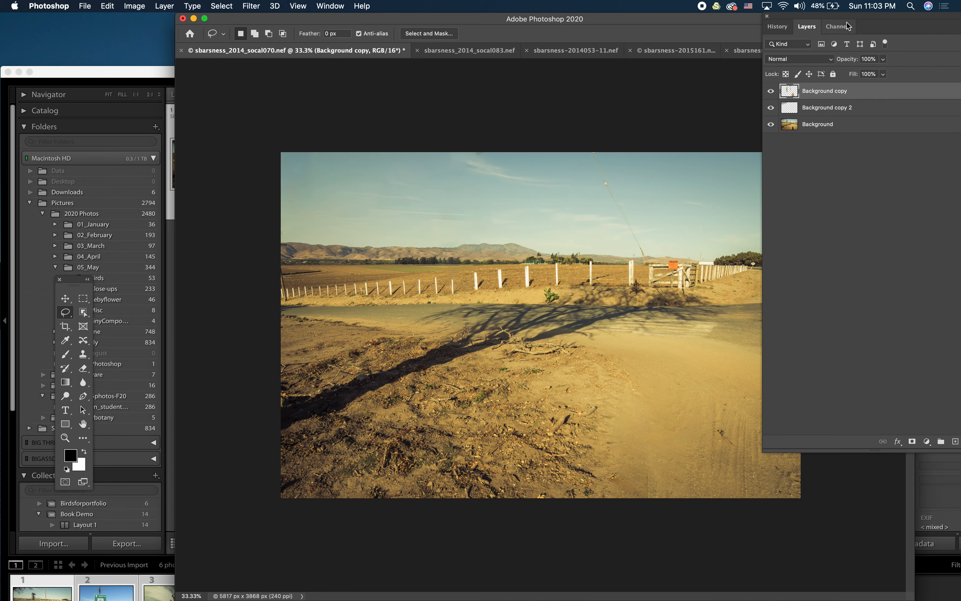